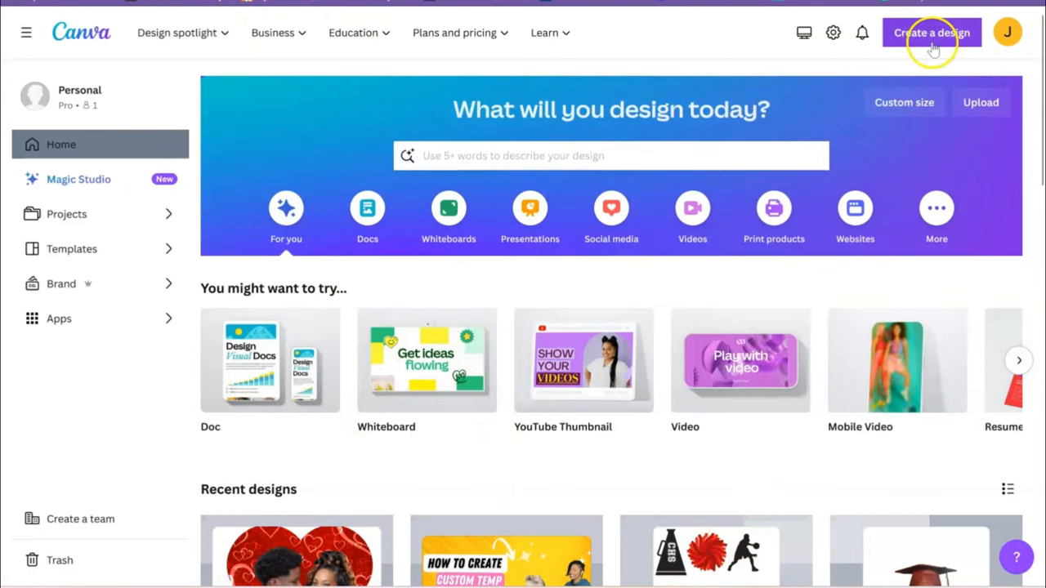
Create a custom-size design 11 in wide by 8.5 in high
{"action": "left_click", "coordinate": [931, 32]}
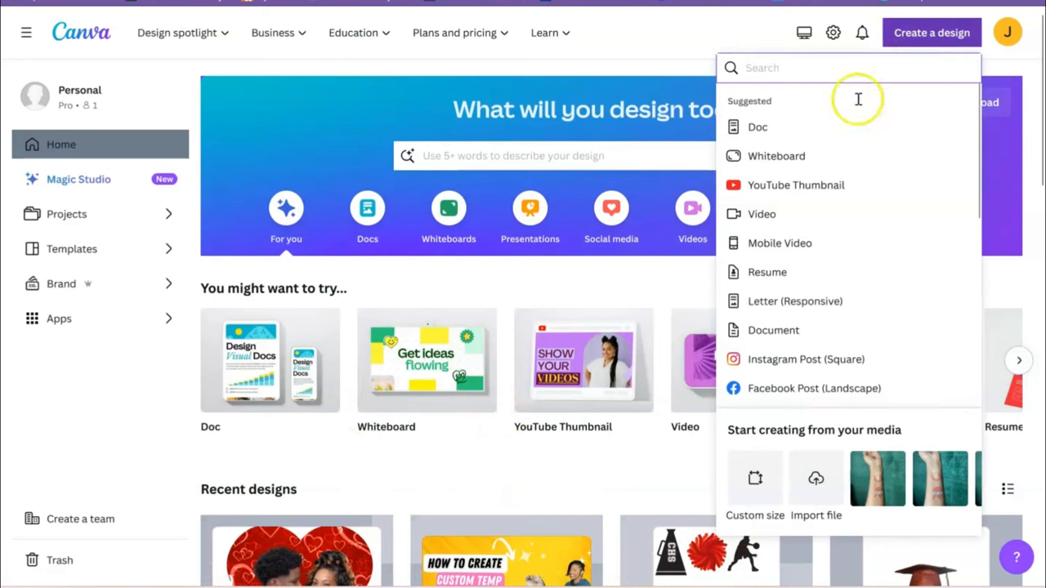
{"action": "left_click", "coordinate": [754, 477]}
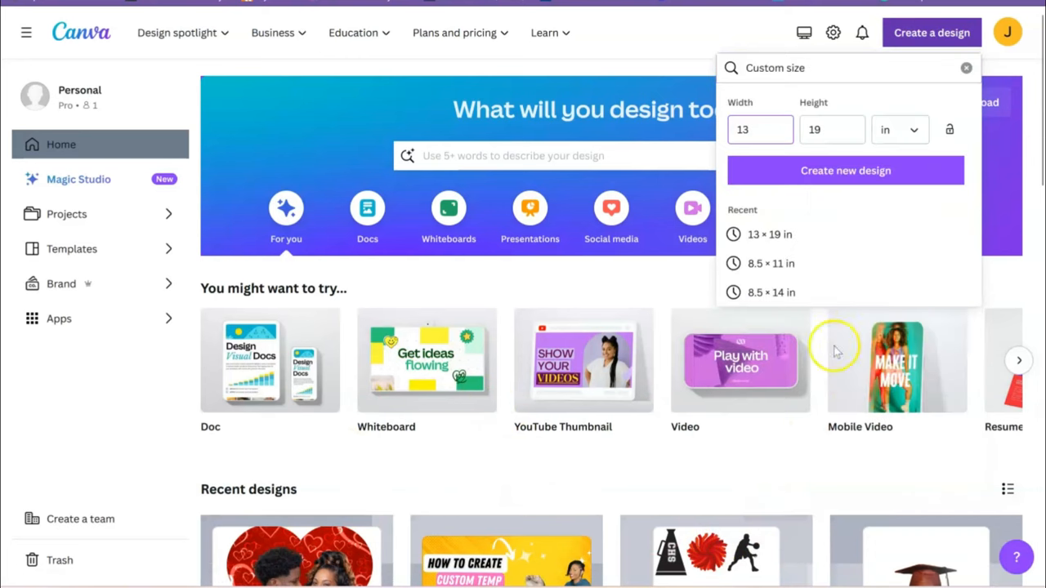
{"action": "left_click", "coordinate": [760, 129]}
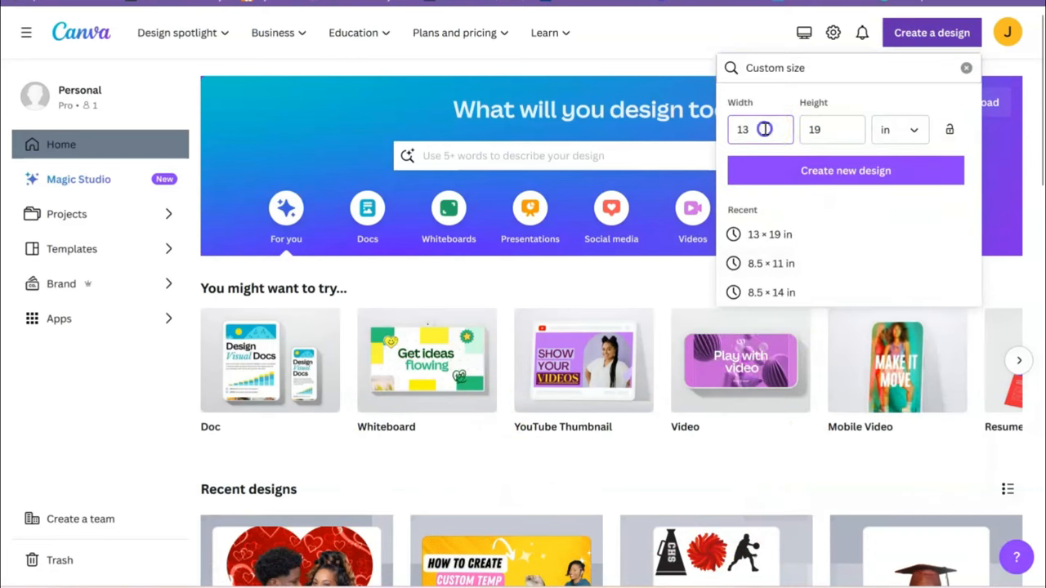
{"action": "type", "text": "11"}
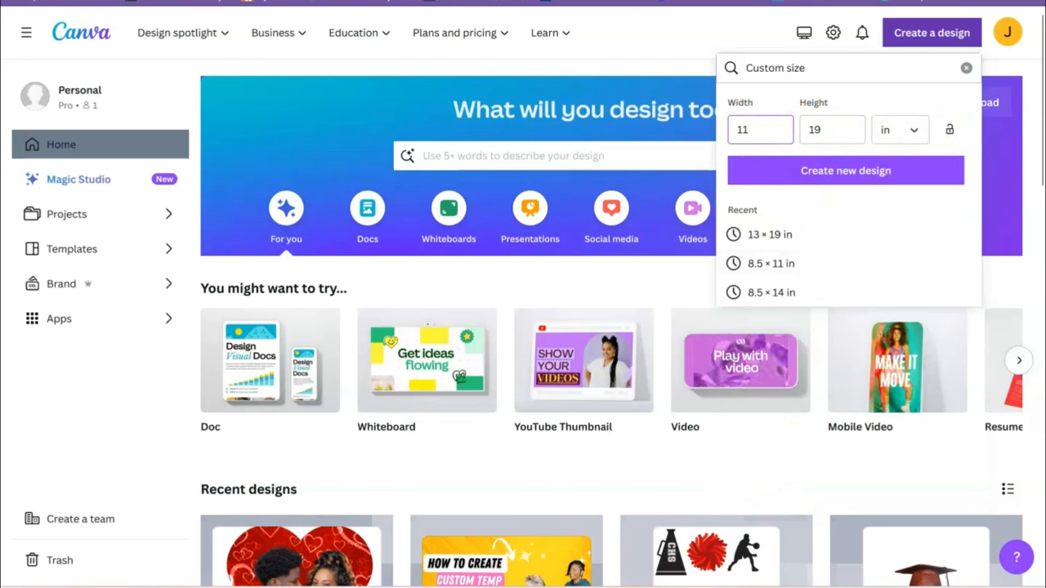
{"action": "left_click", "coordinate": [830, 130]}
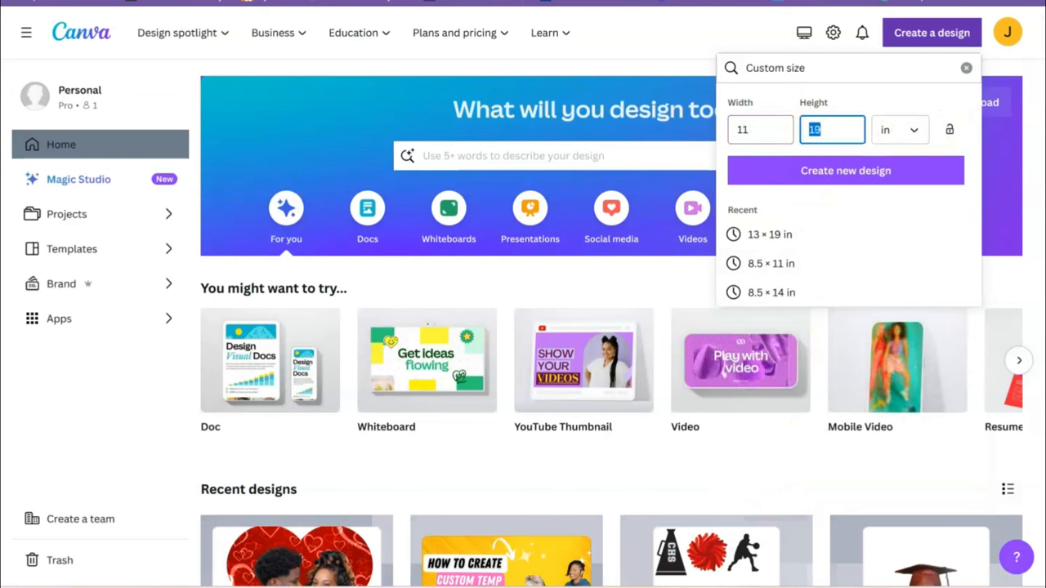
{"action": "type", "text": "8.5"}
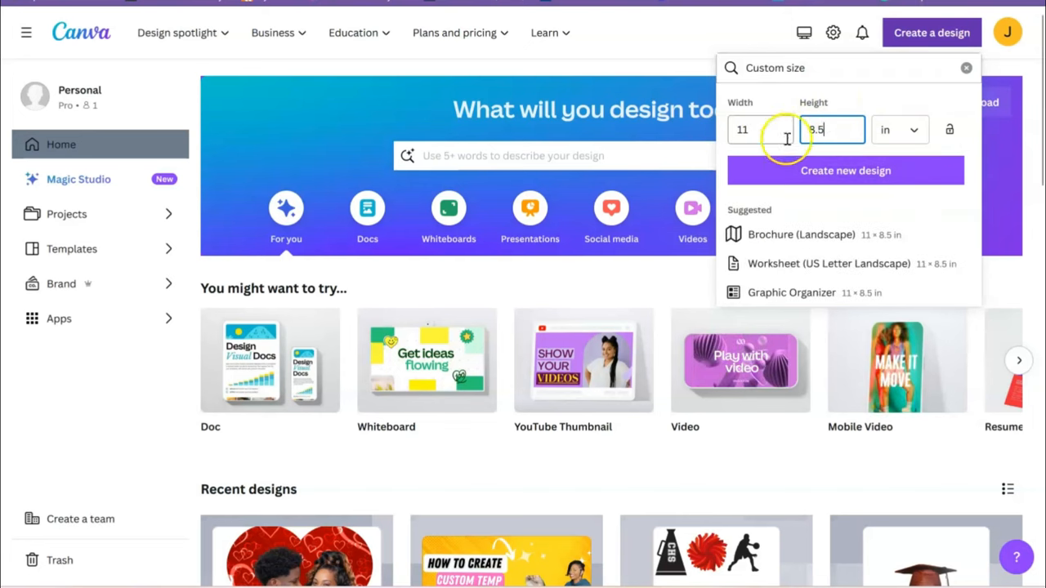
{"action": "left_click", "coordinate": [845, 172]}
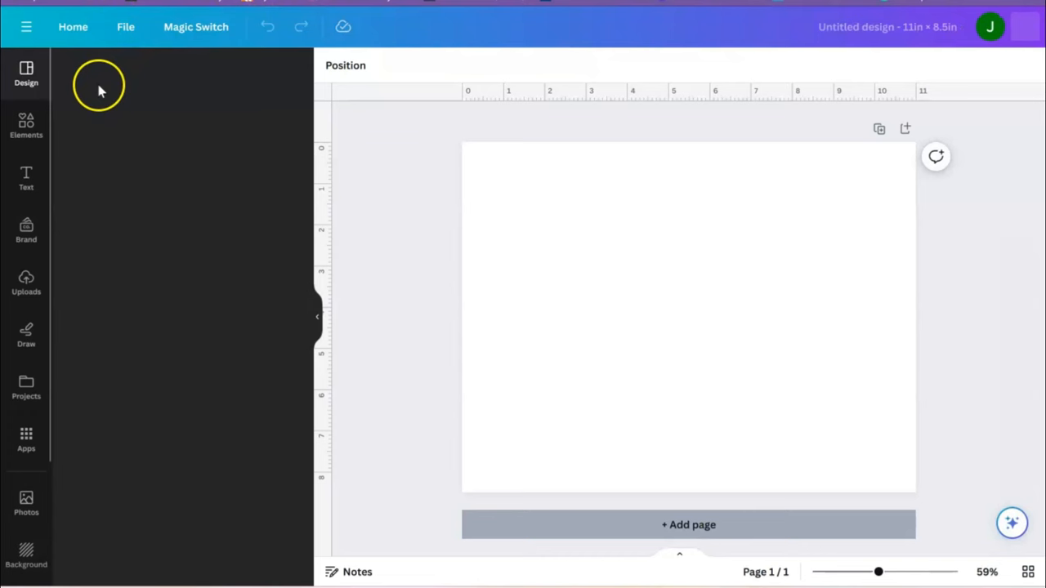
Browse the Uploads library to find the couple photo for the page
{"action": "left_click", "coordinate": [26, 72]}
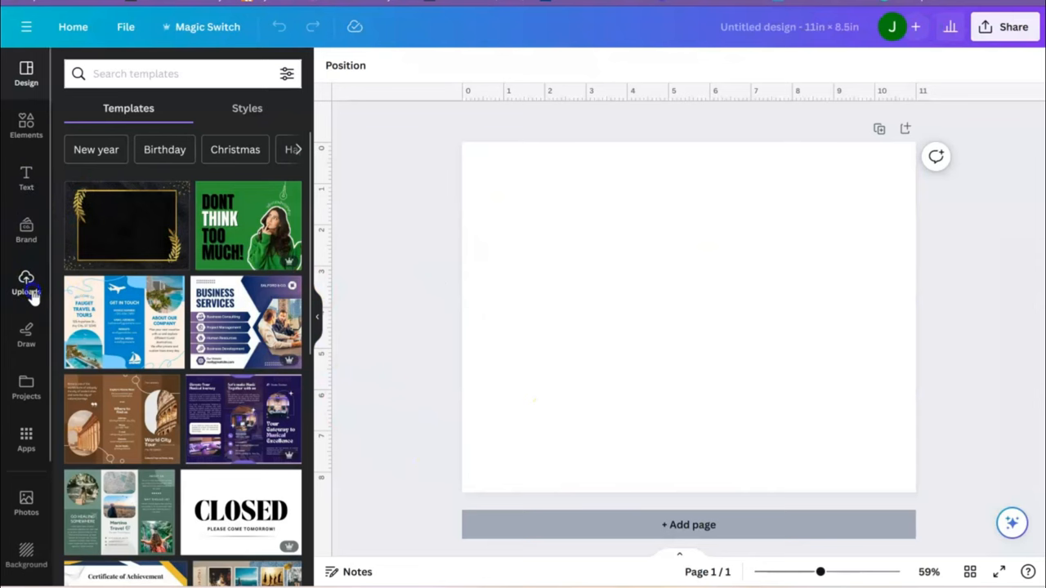
{"action": "left_click", "coordinate": [26, 281]}
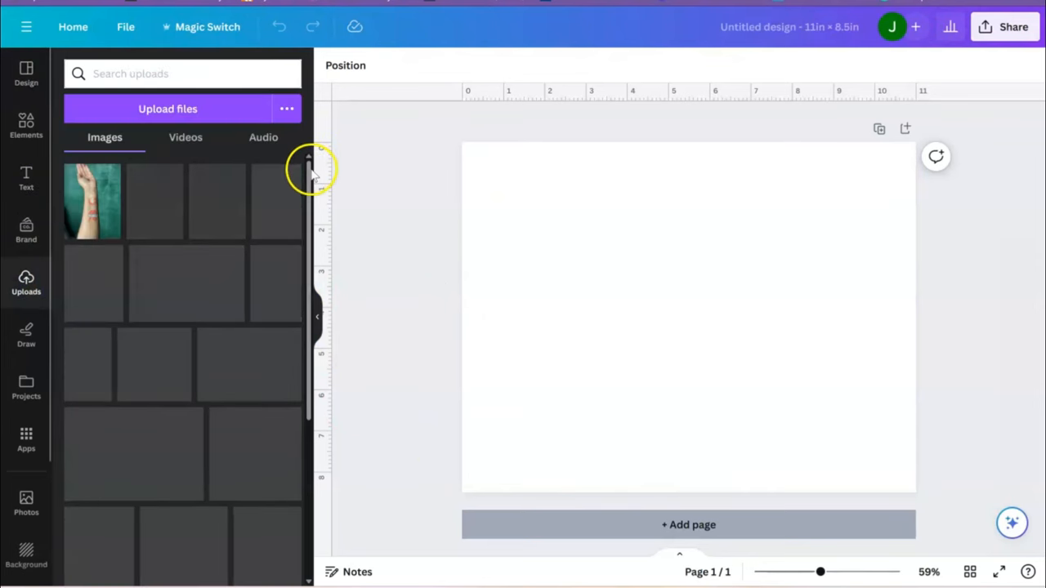
{"action": "scroll", "scroll_direction": "down", "scroll_amount": 3}
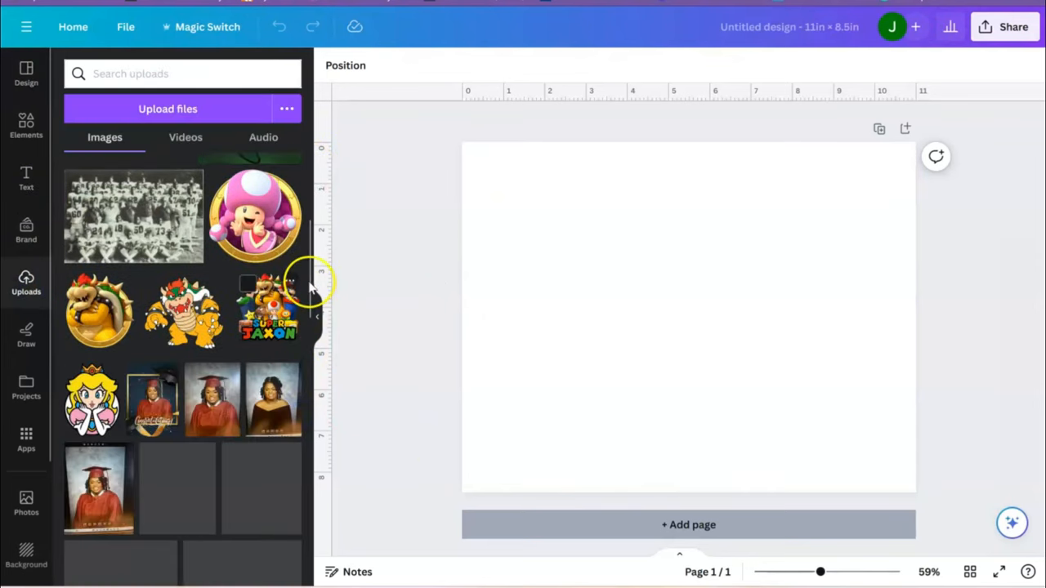
{"action": "scroll", "scroll_direction": "down", "scroll_amount": 3}
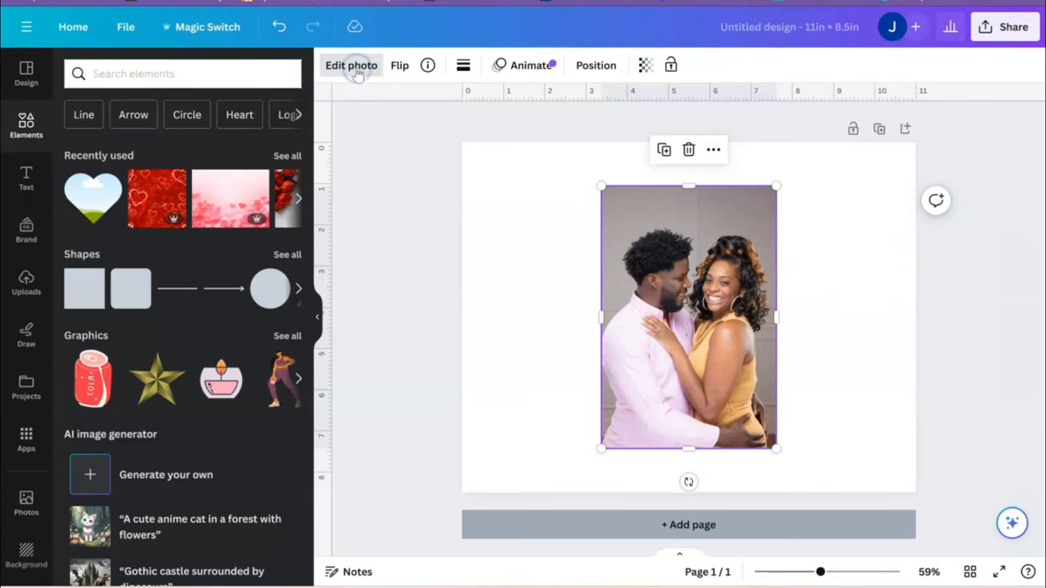
{"action": "mouse_move", "coordinate": [157, 165]}
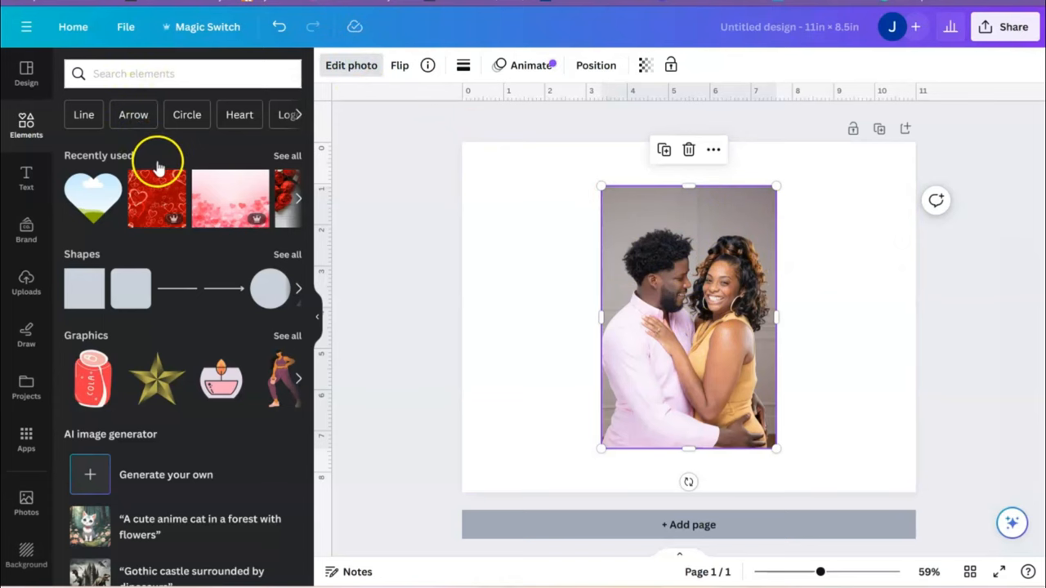
Apply BG Remover to the selected couple photo and nudge it into place
{"action": "left_click", "coordinate": [350, 66]}
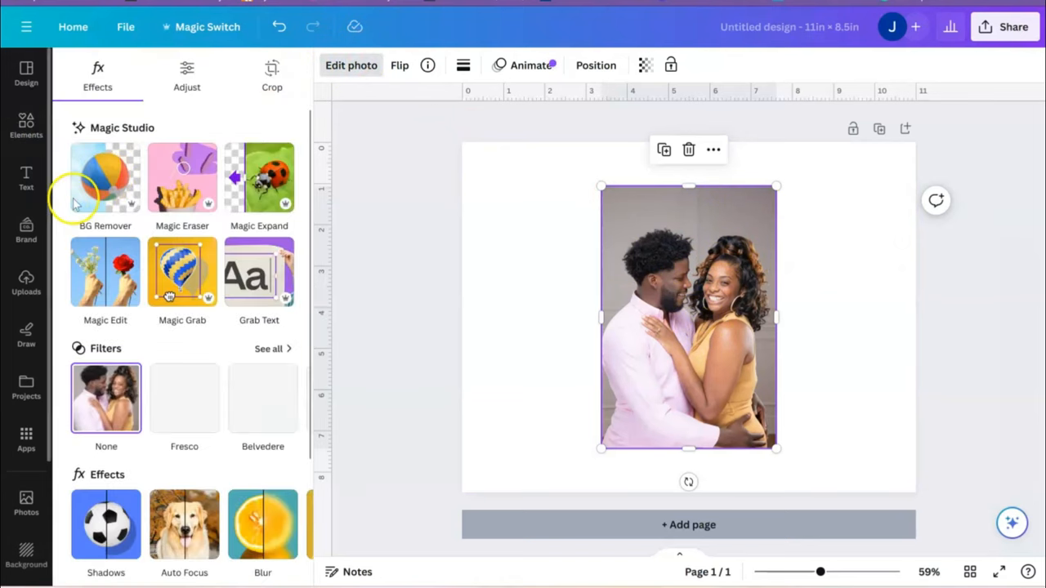
{"action": "left_click", "coordinate": [104, 176]}
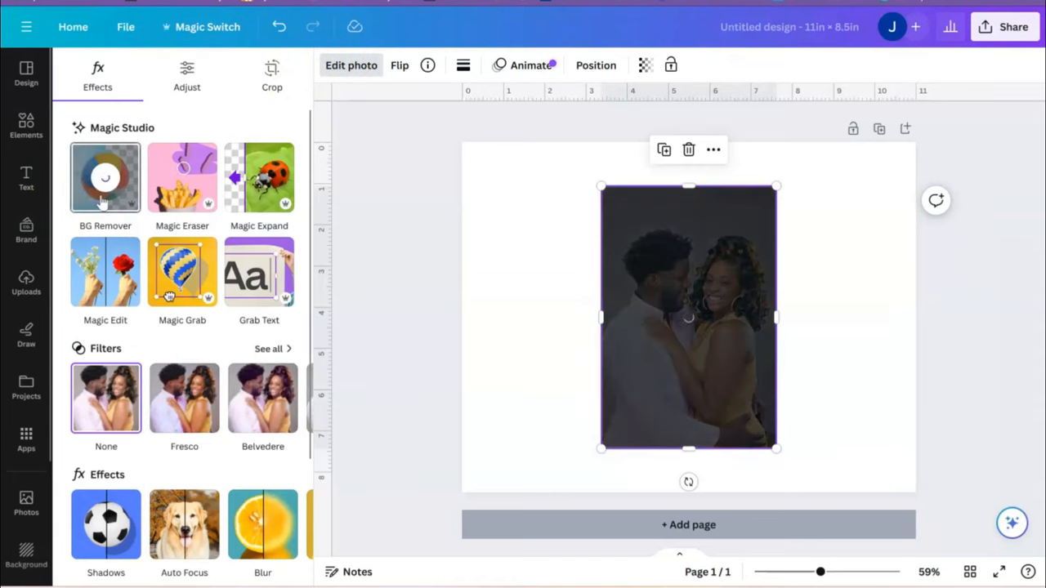
{"action": "left_click", "coordinate": [104, 176]}
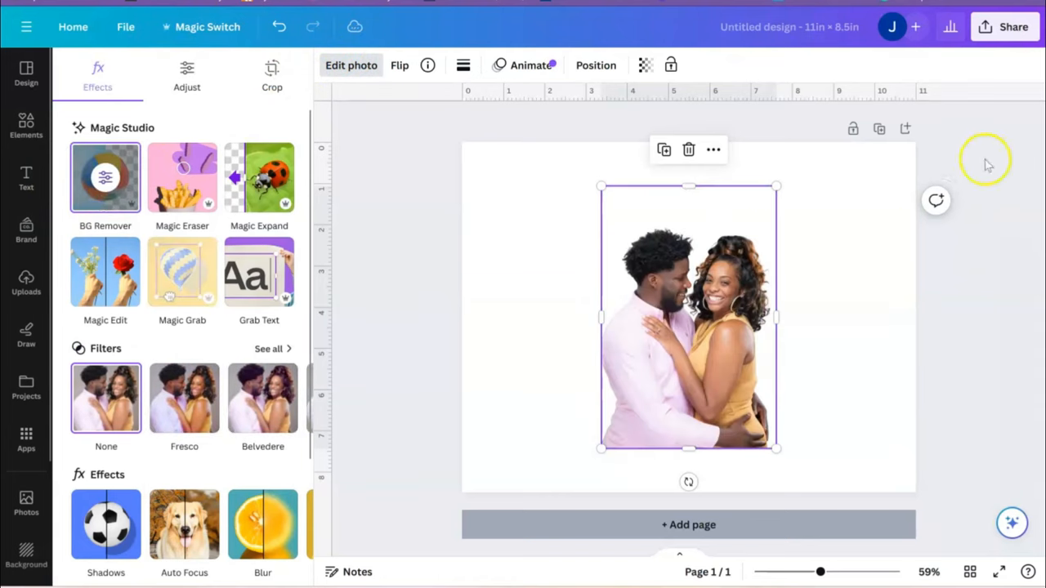
{"action": "left_click_drag", "start_coordinate": [689, 186], "coordinate": [689, 213]}
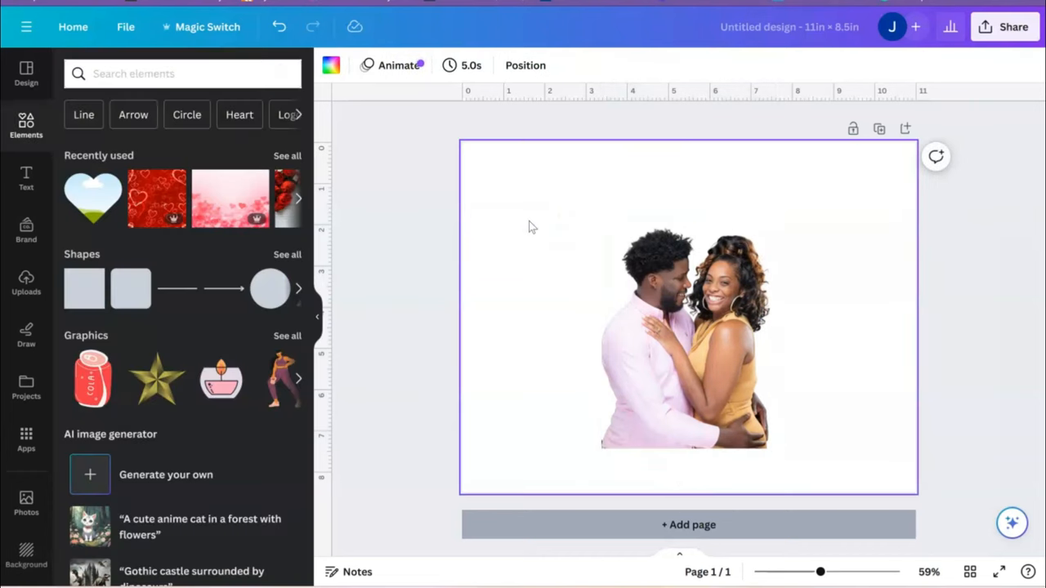
{"action": "mouse_move", "coordinate": [41, 166]}
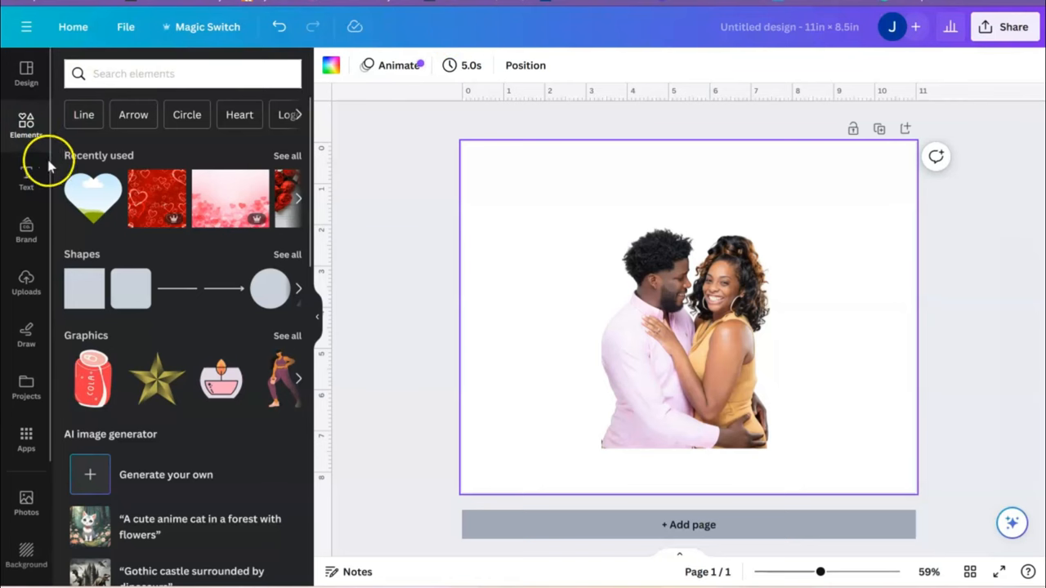
{"action": "mouse_move", "coordinate": [91, 199]}
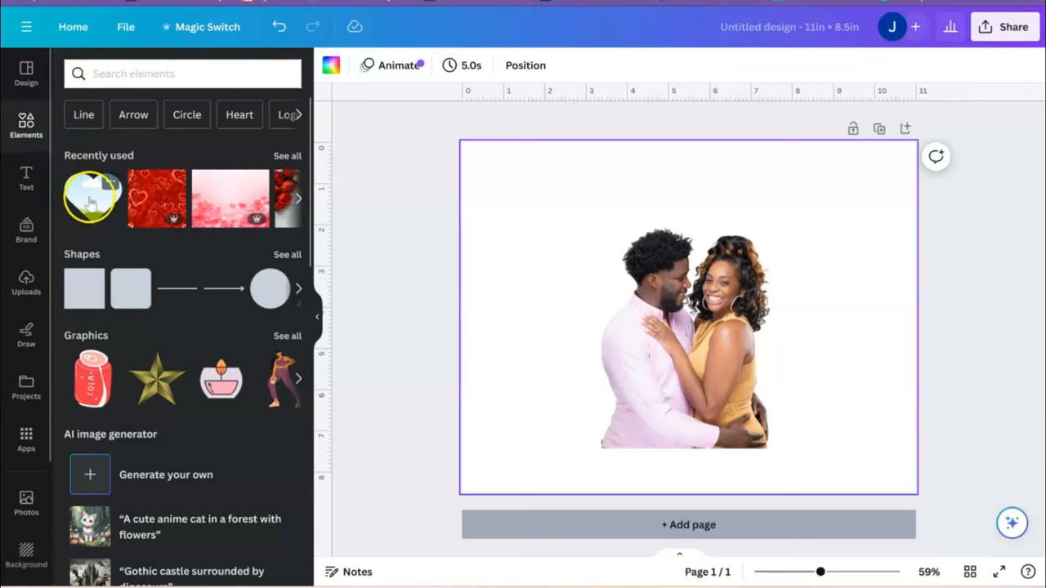
Search Elements for 'heart' and add a heart frame holding the couple photo
{"action": "left_click", "coordinate": [155, 73]}
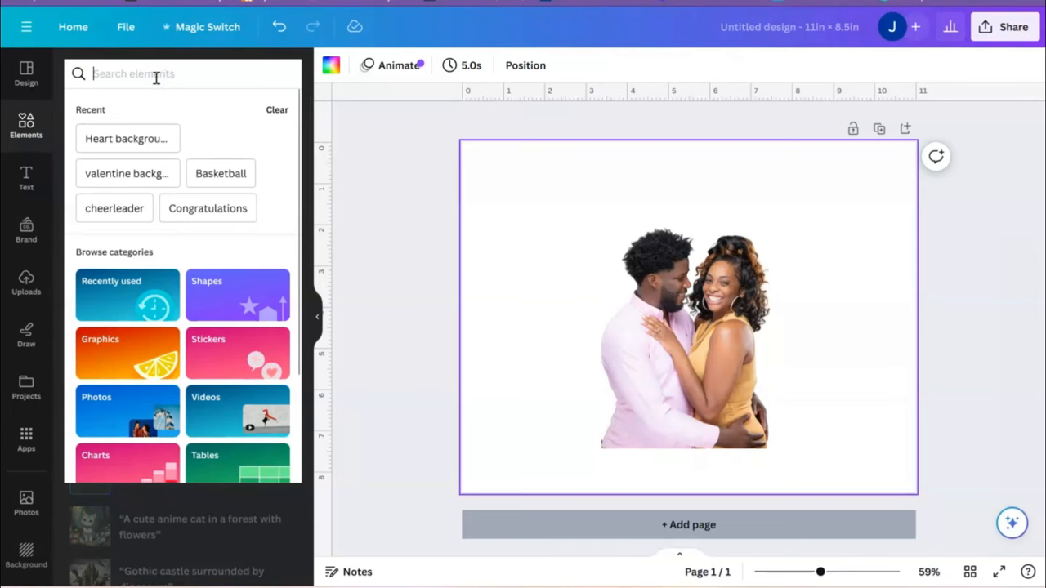
{"action": "type", "text": "heart"}
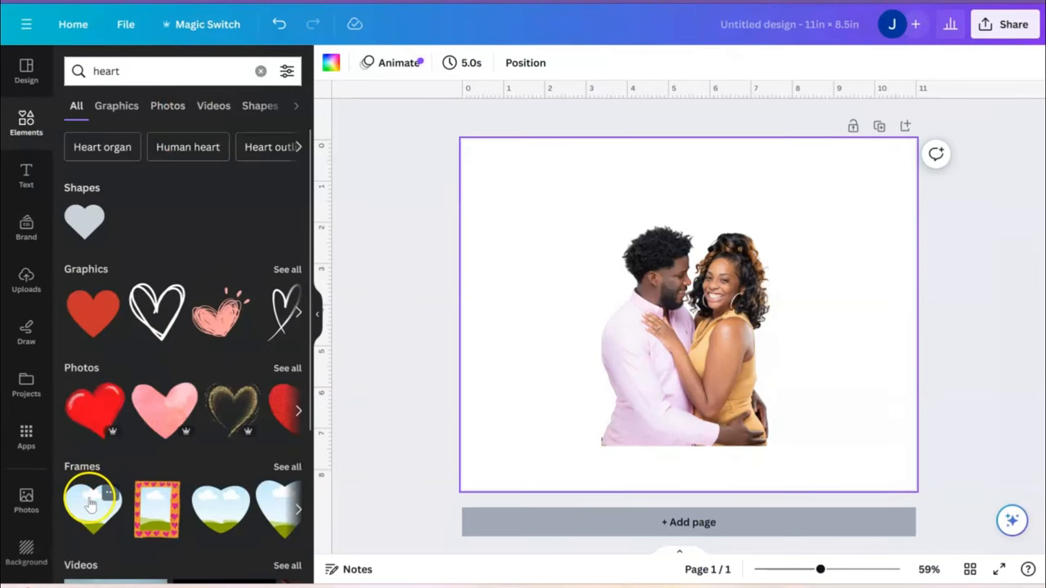
{"action": "left_click", "coordinate": [89, 513]}
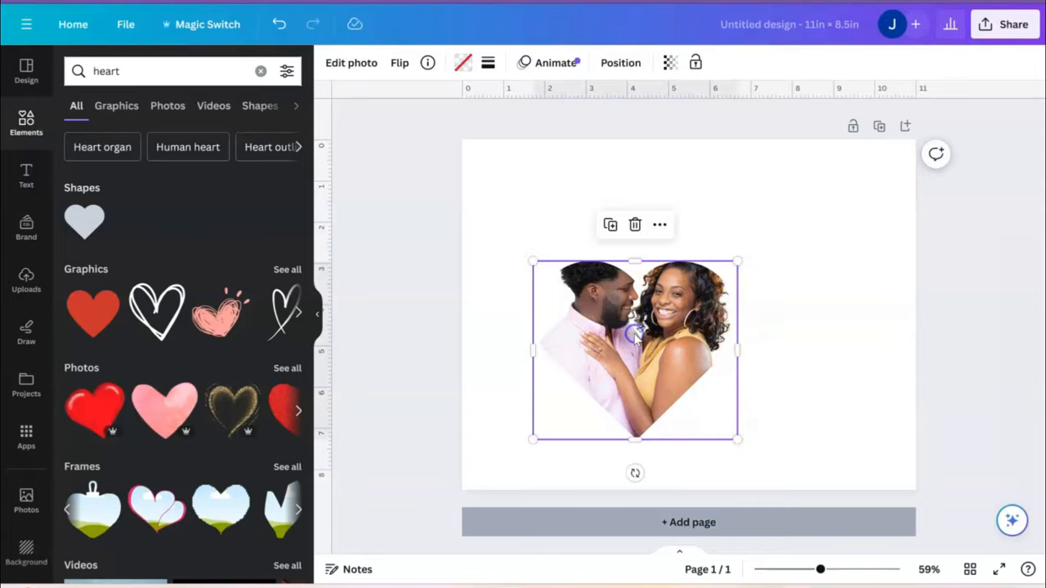
{"action": "left_click", "coordinate": [350, 62]}
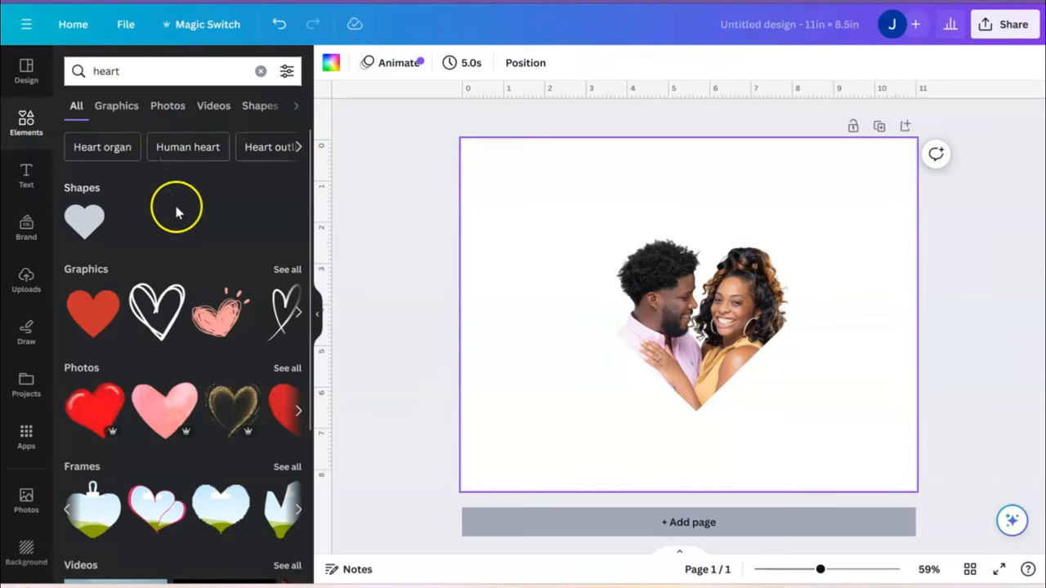
{"action": "mouse_move", "coordinate": [73, 229]}
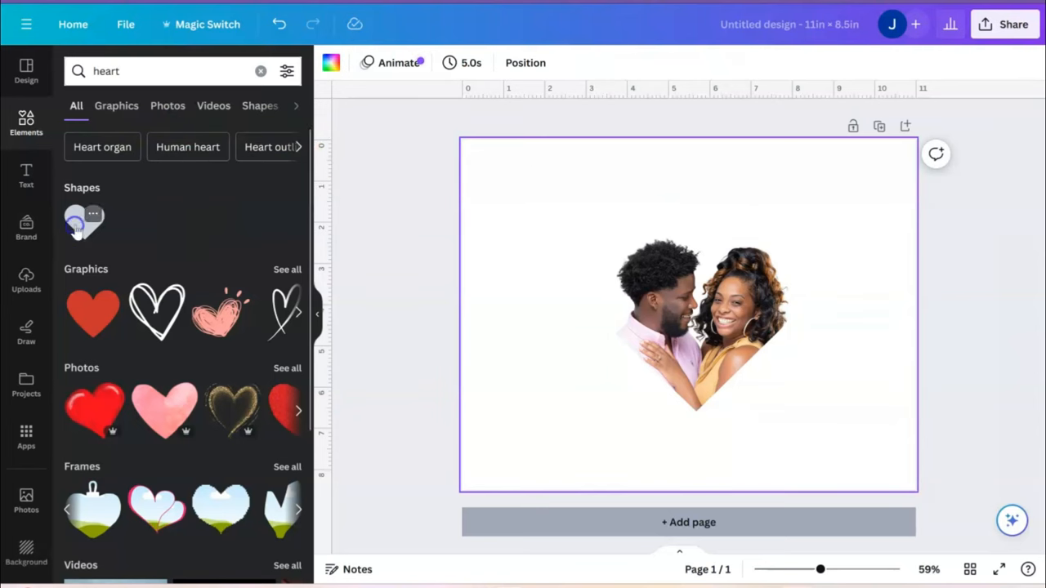
Add a plain heart shape and a second heart frame over the couple photo
{"action": "left_click", "coordinate": [75, 229]}
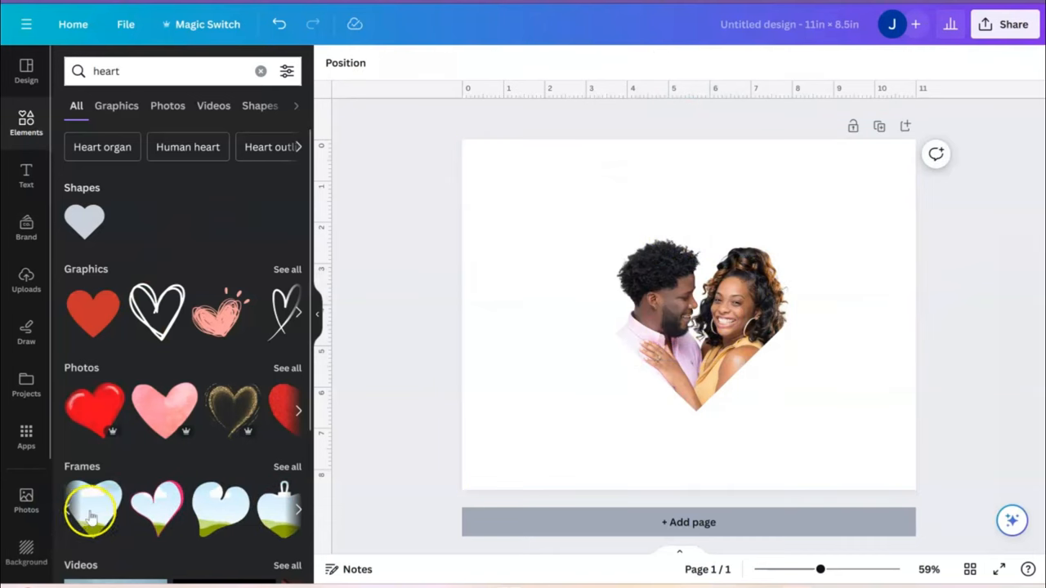
{"action": "left_click", "coordinate": [85, 516]}
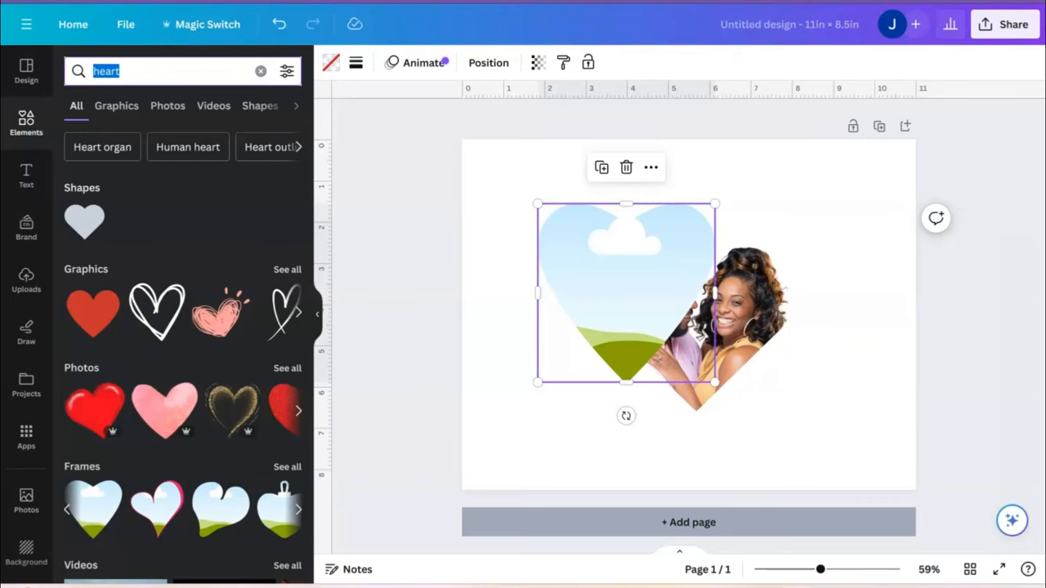
Search 'valentine background' and browse the photo results
{"action": "type", "text": "valent"}
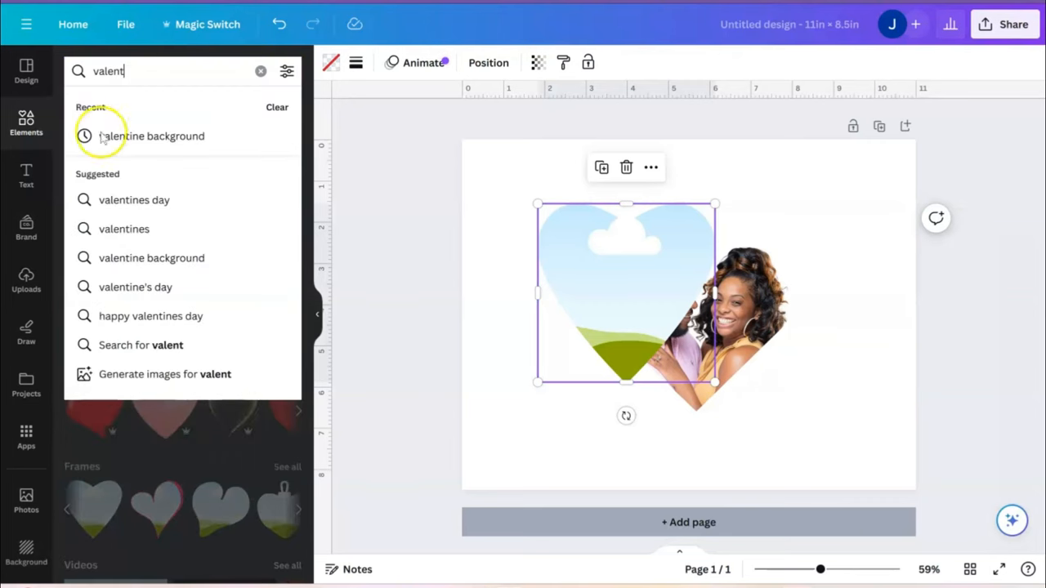
{"action": "left_click", "coordinate": [150, 135]}
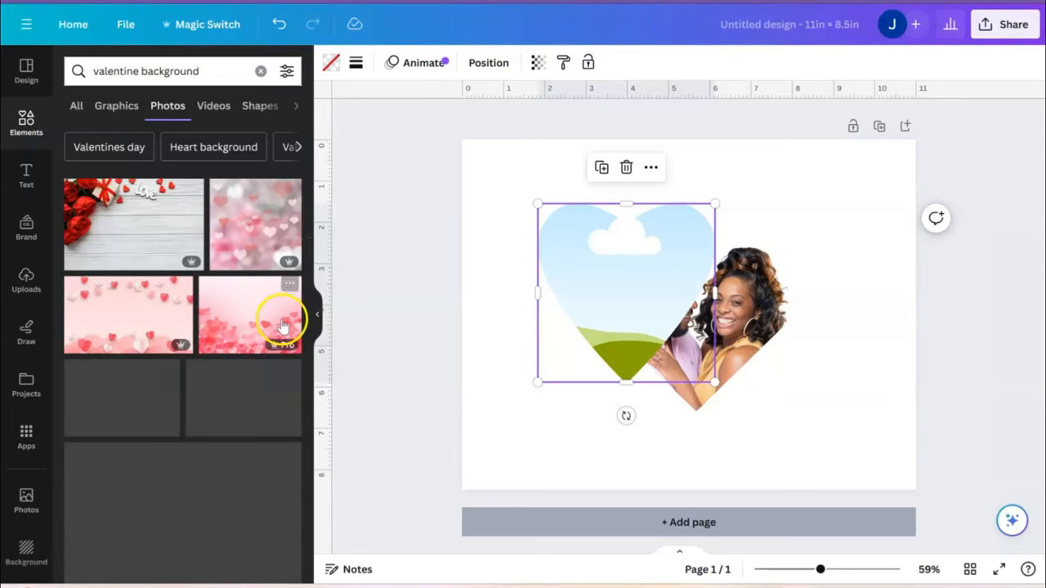
{"action": "scroll", "scroll_direction": "down", "scroll_amount": 3}
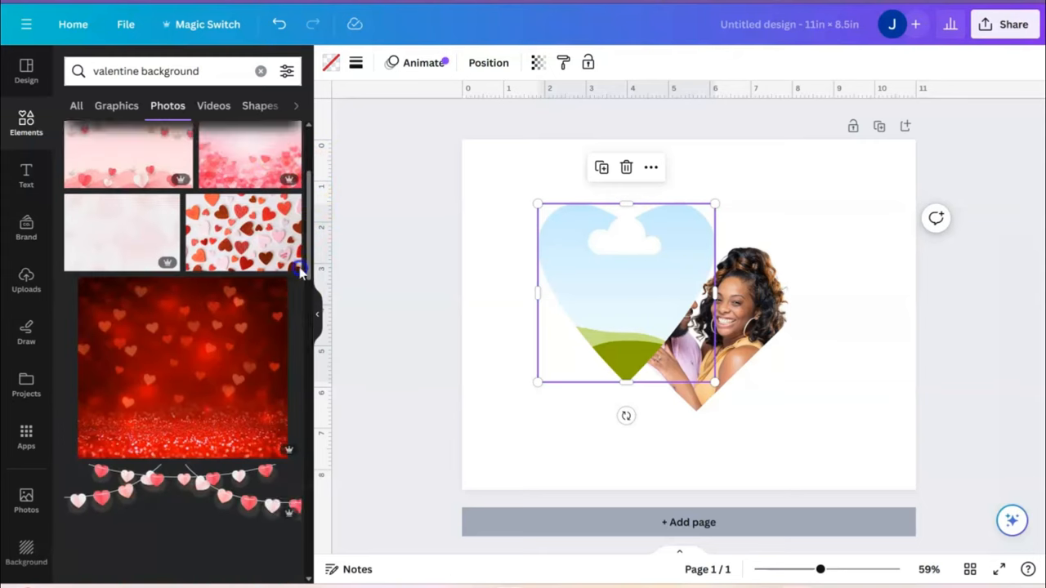
{"action": "scroll", "scroll_direction": "down", "scroll_amount": 3}
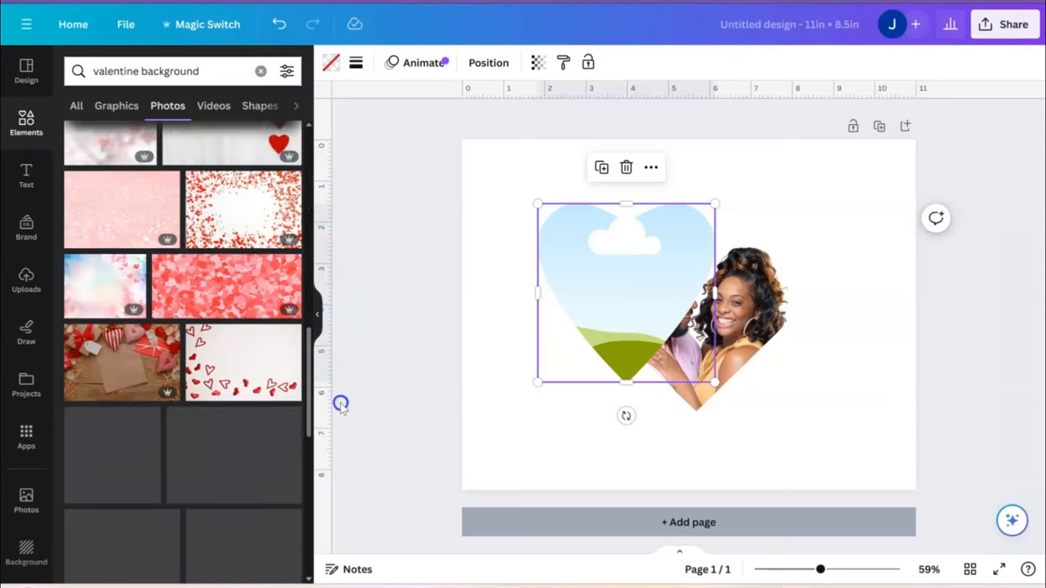
{"action": "scroll", "scroll_direction": "down", "scroll_amount": 3}
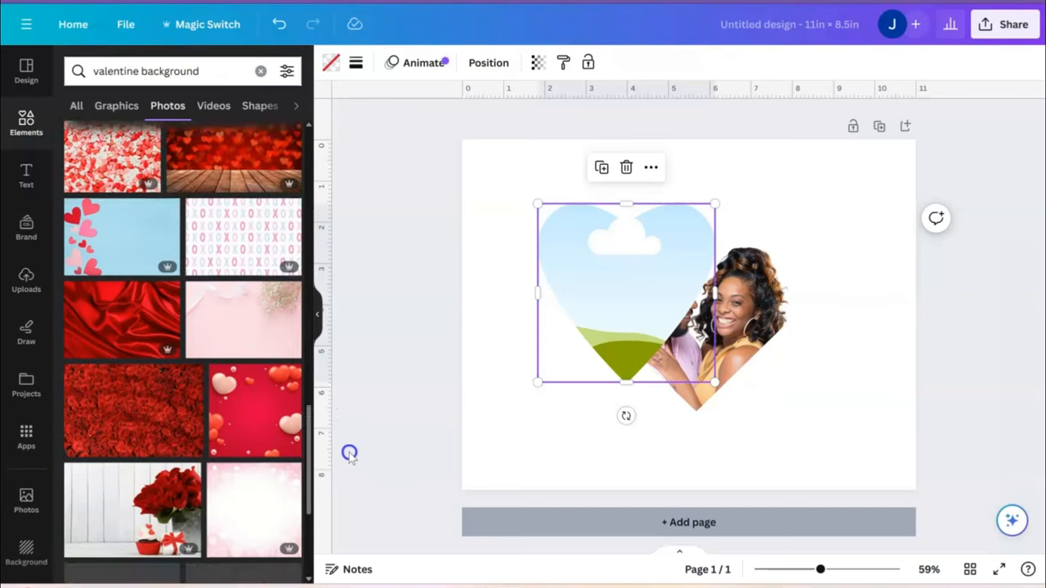
{"action": "scroll", "scroll_direction": "down", "scroll_amount": 3}
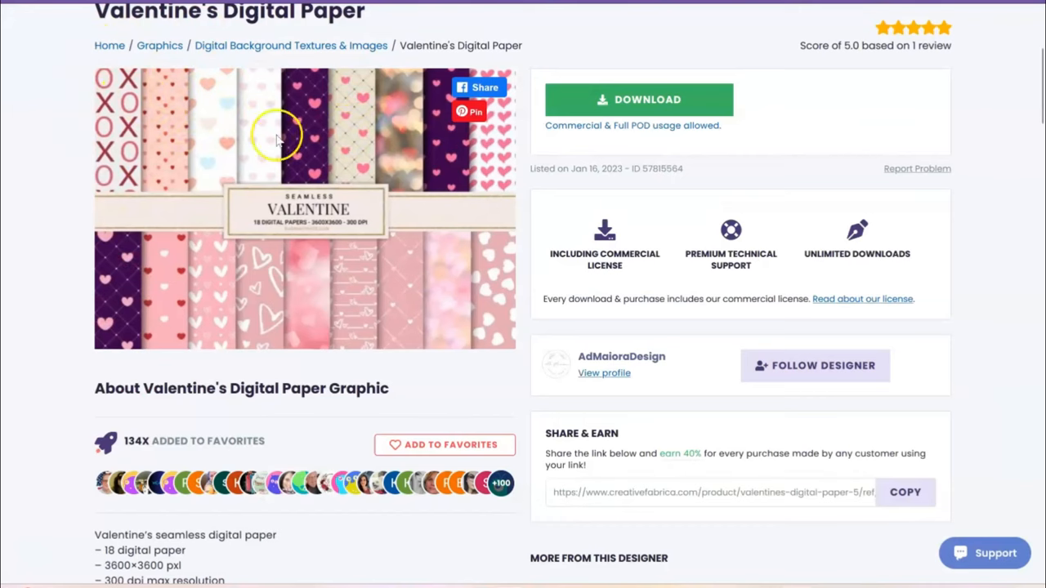
{"action": "mouse_move", "coordinate": [285, 265]}
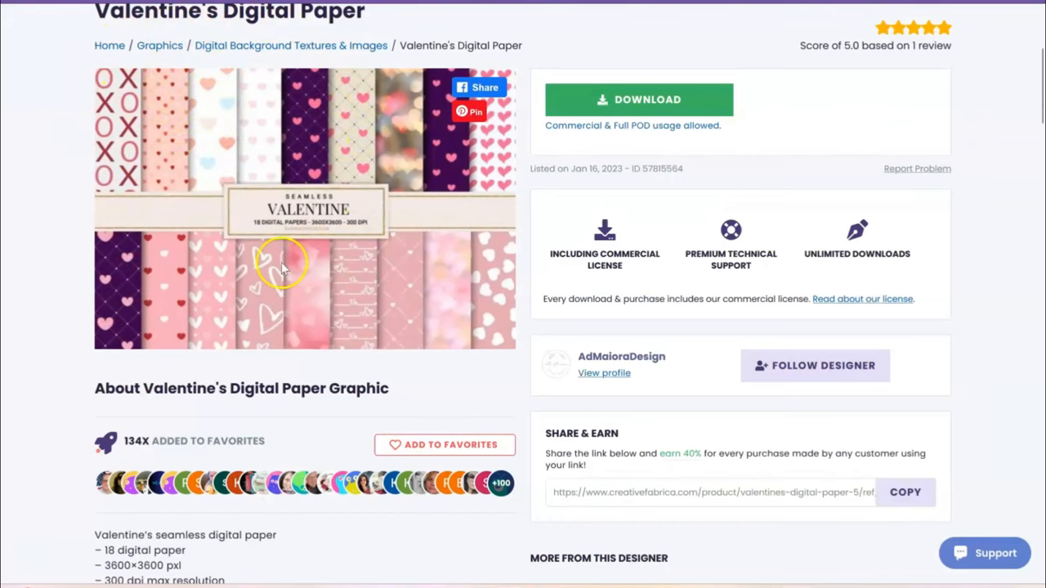
{"action": "scroll", "scroll_direction": "up", "scroll_amount": 3}
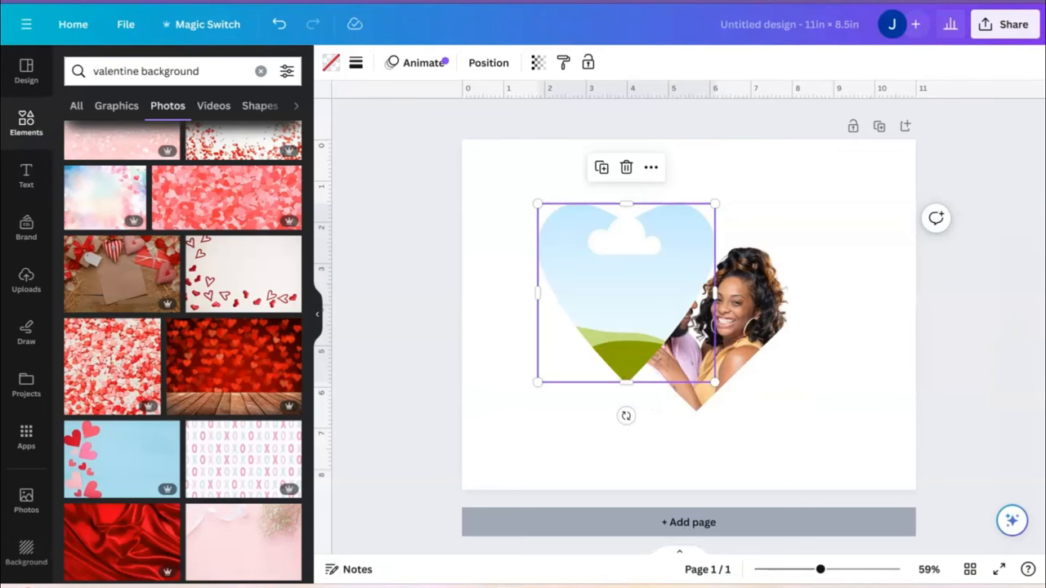
{"action": "scroll", "scroll_direction": "down", "scroll_amount": 3}
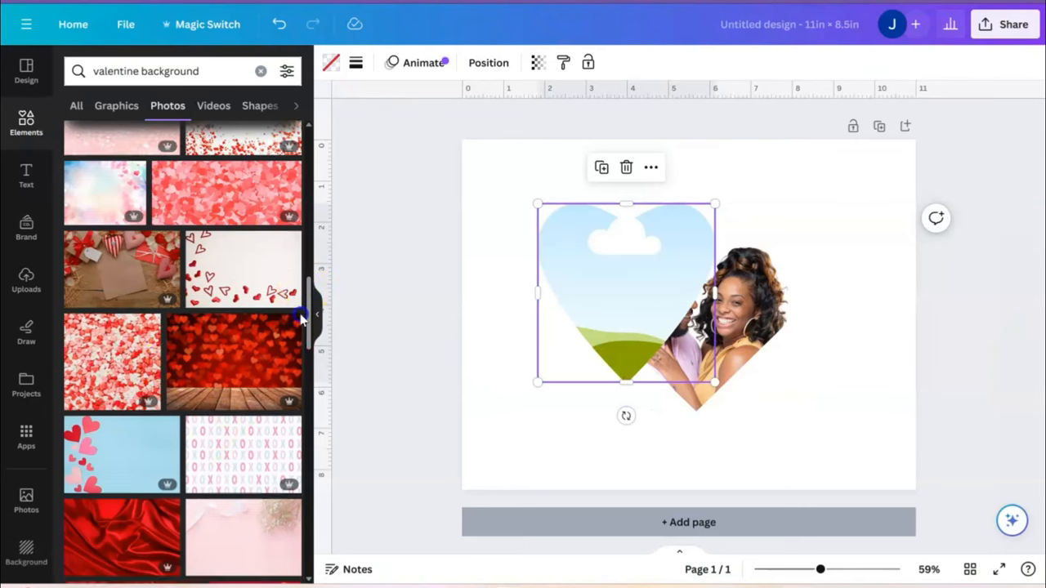
{"action": "scroll", "scroll_direction": "down", "scroll_amount": 3}
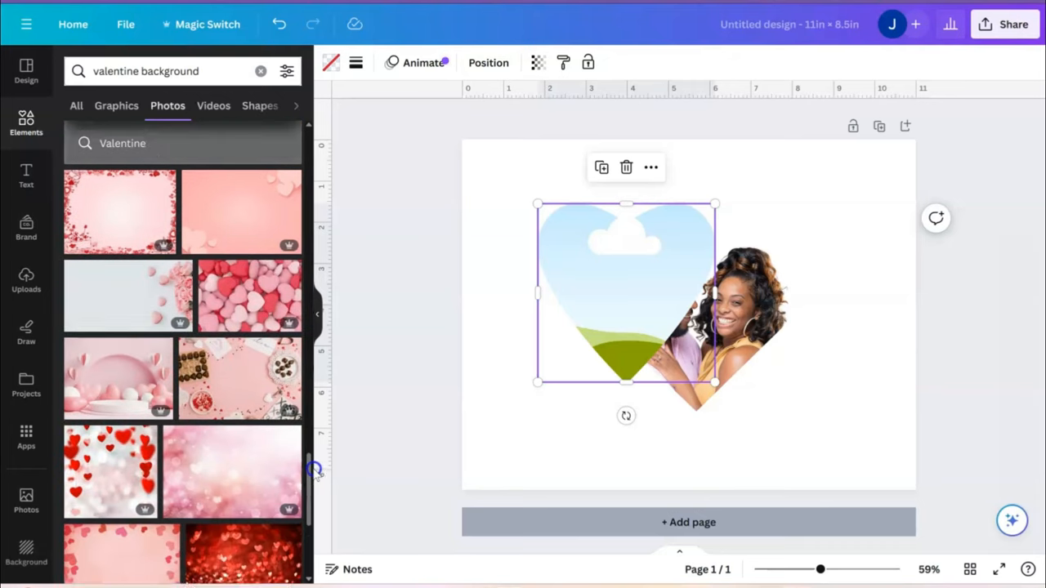
{"action": "scroll", "scroll_direction": "down", "scroll_amount": 3}
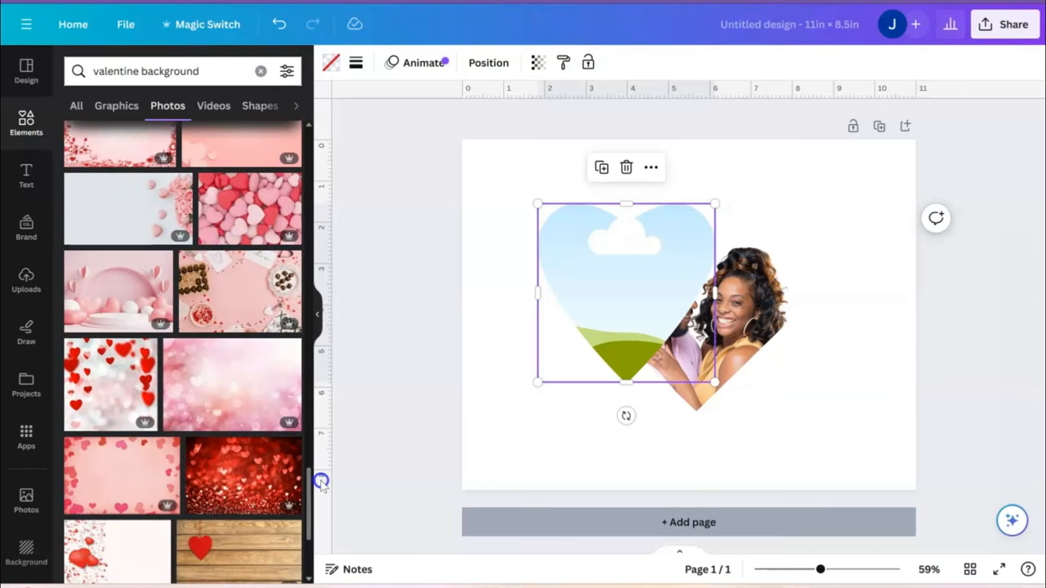
{"action": "scroll", "scroll_direction": "down", "scroll_amount": 3}
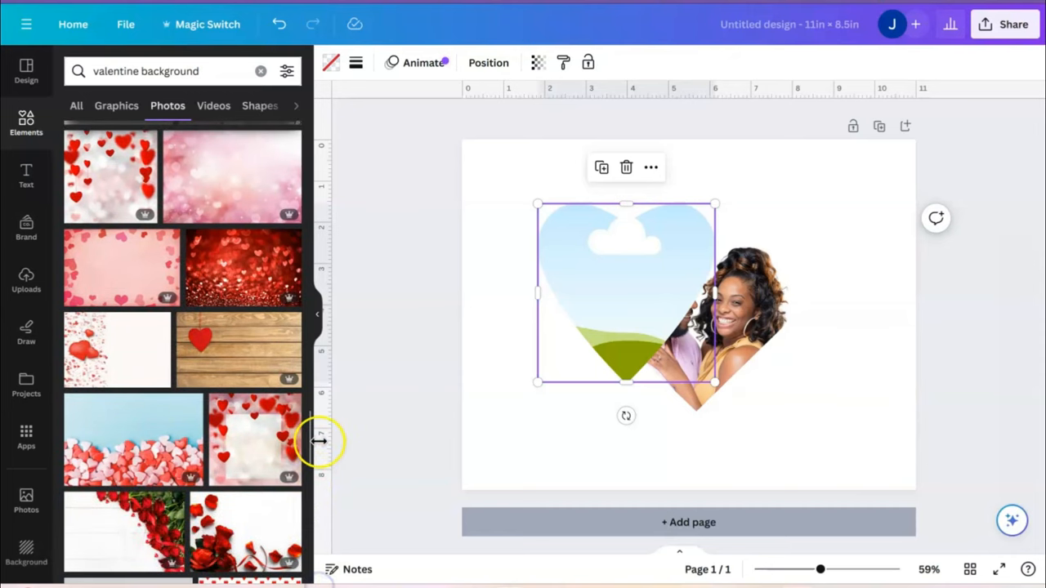
{"action": "scroll", "scroll_direction": "down", "scroll_amount": 3}
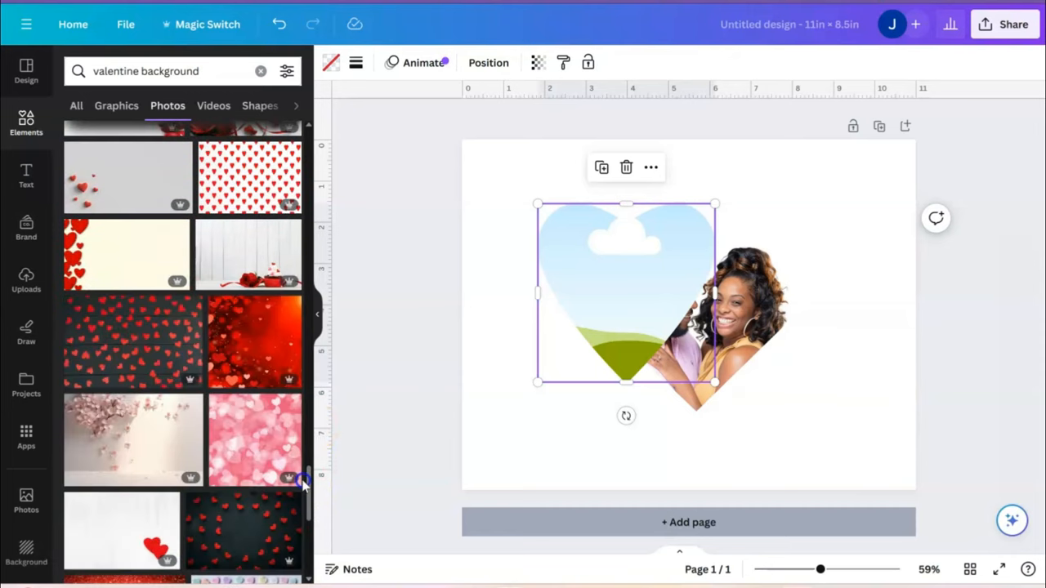
{"action": "scroll", "scroll_direction": "down", "scroll_amount": 3}
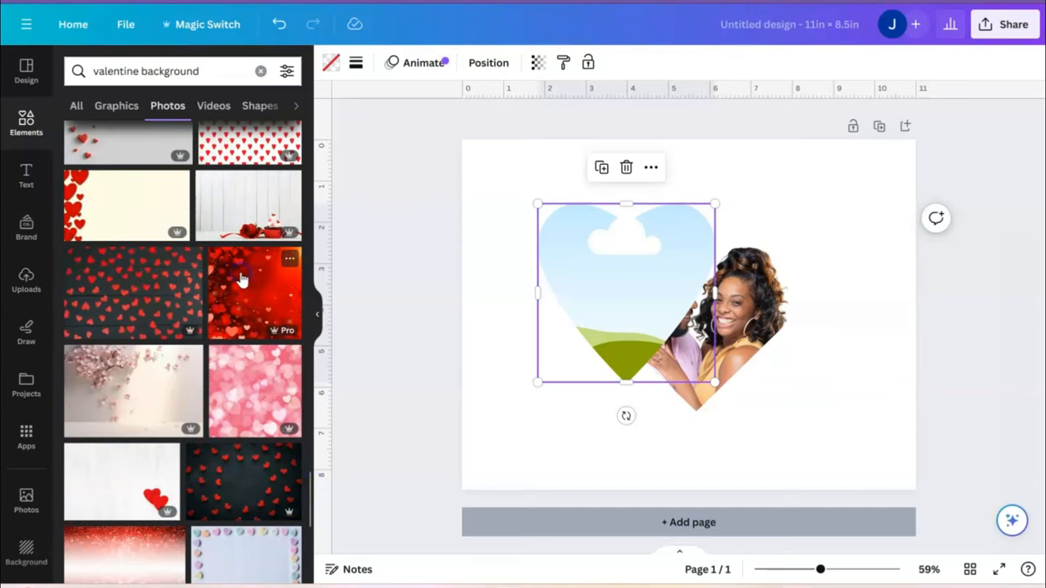
Add the red bokeh hearts photo and browse valentine background graphics
{"action": "left_click", "coordinate": [255, 292]}
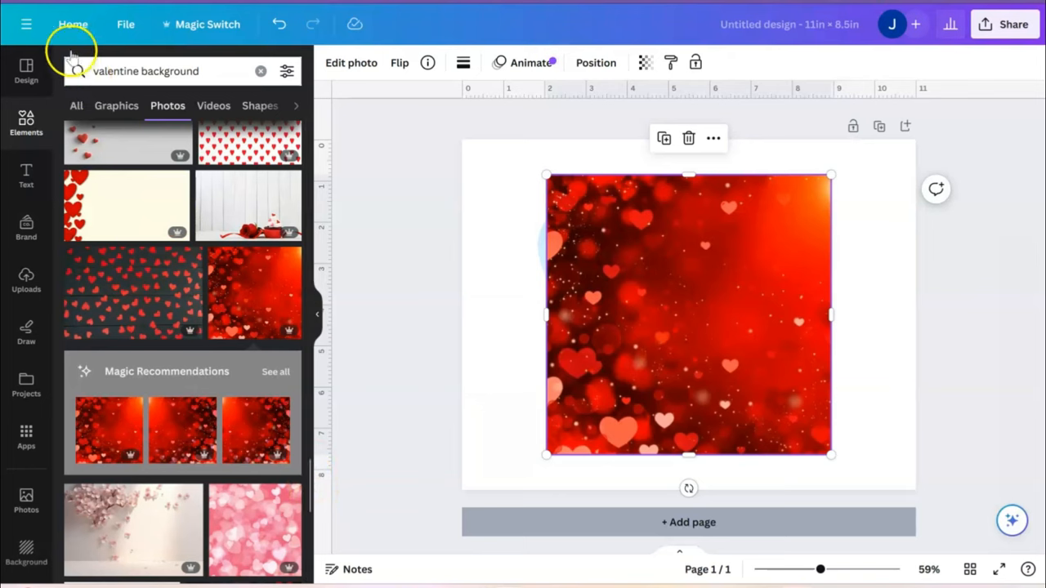
{"action": "mouse_move", "coordinate": [178, 90]}
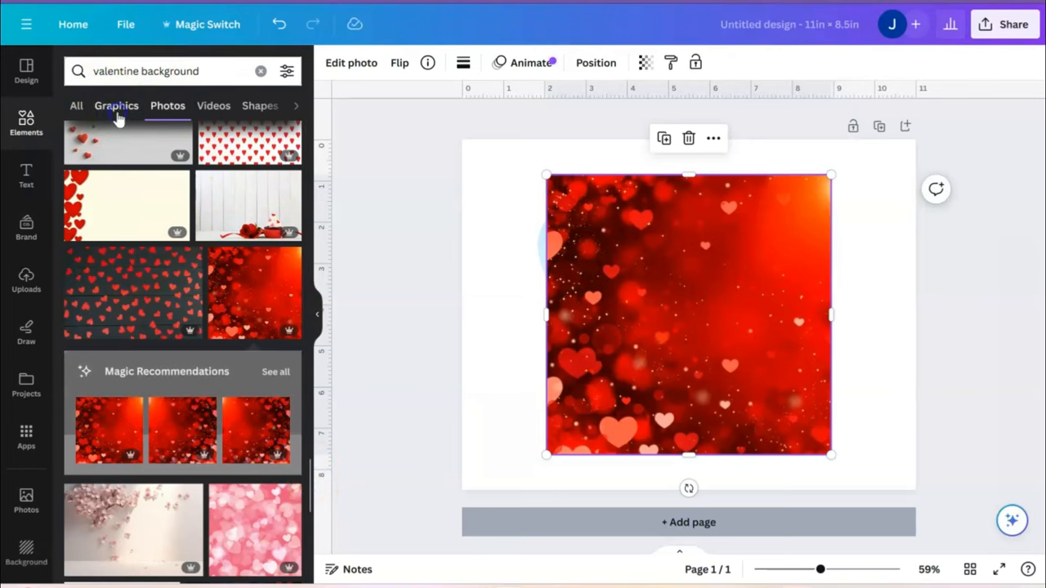
{"action": "left_click", "coordinate": [116, 105]}
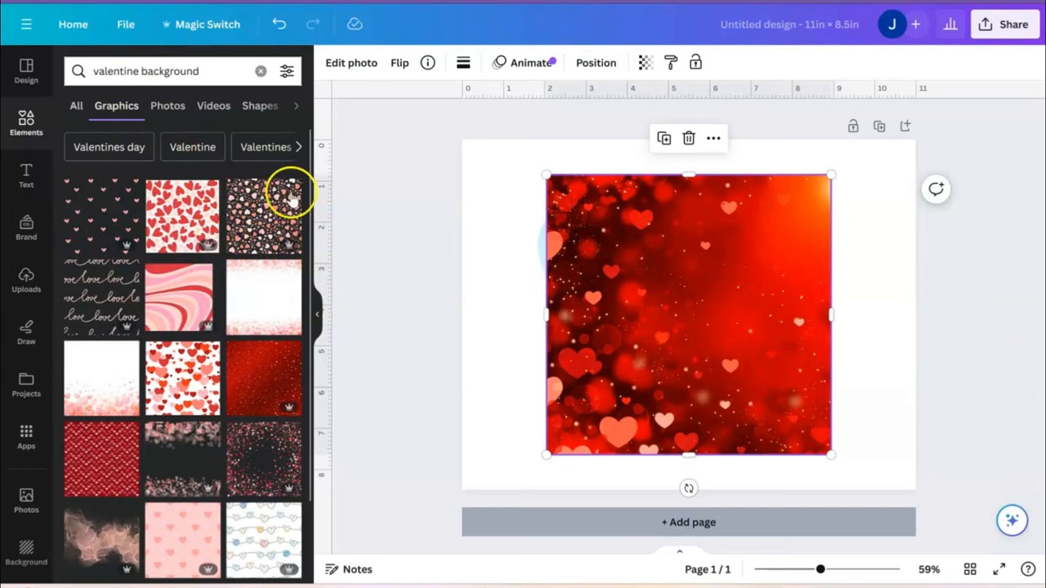
{"action": "scroll", "scroll_direction": "down", "scroll_amount": 3}
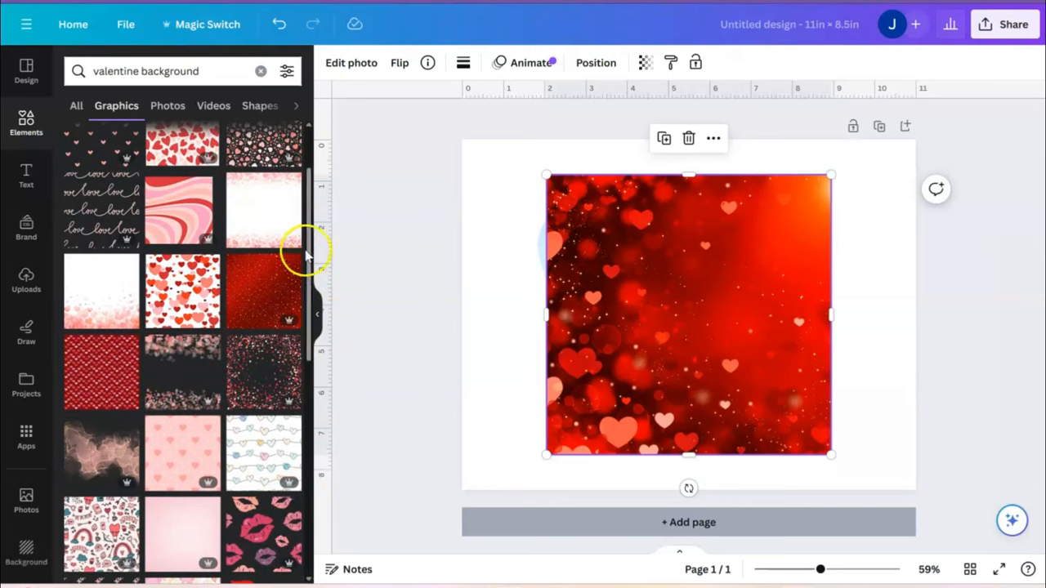
{"action": "scroll", "scroll_direction": "down", "scroll_amount": 3}
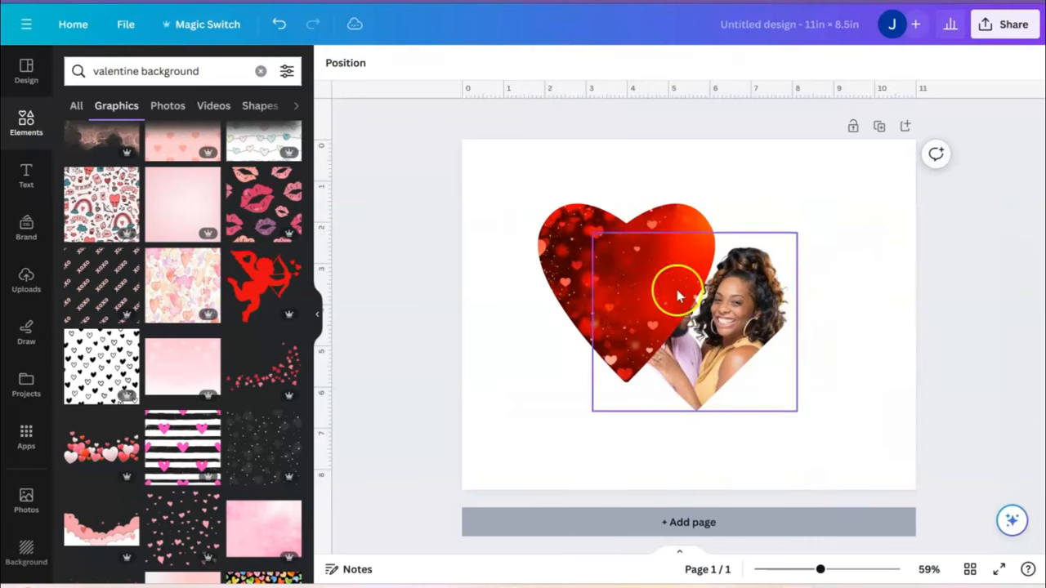
Reposition and scale the red bokeh heart frame to cover most of the page
{"action": "left_click_drag", "start_coordinate": [674, 294], "coordinate": [608, 291]}
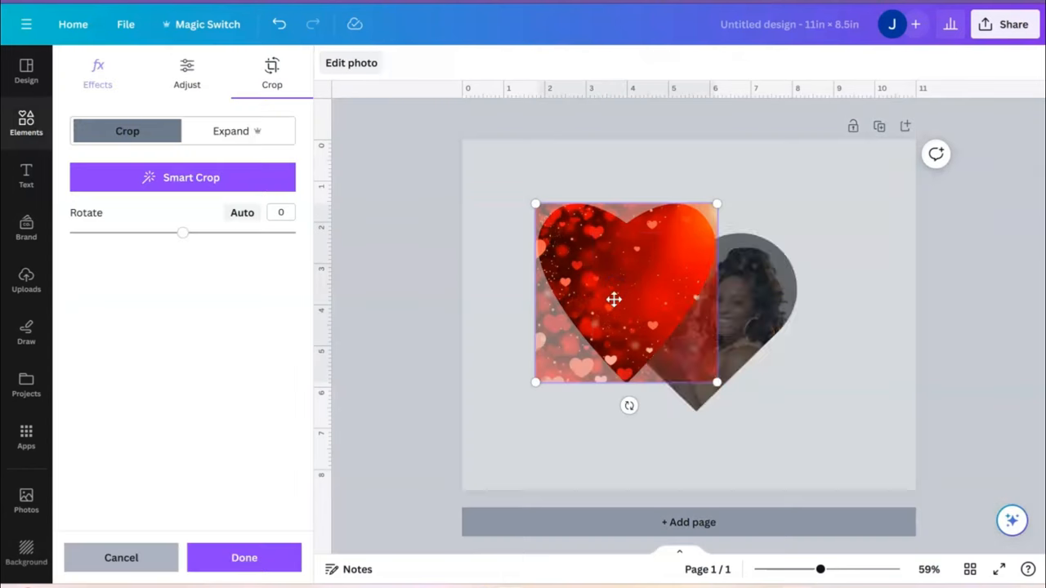
{"action": "left_click_drag", "start_coordinate": [615, 300], "coordinate": [717, 376]}
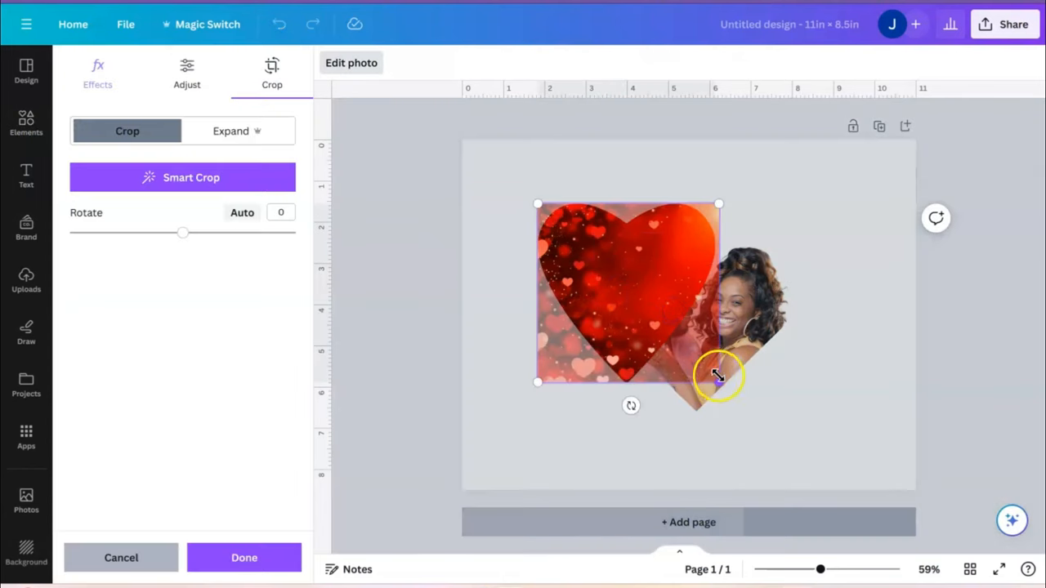
{"action": "left_click_drag", "start_coordinate": [717, 374], "coordinate": [629, 318]}
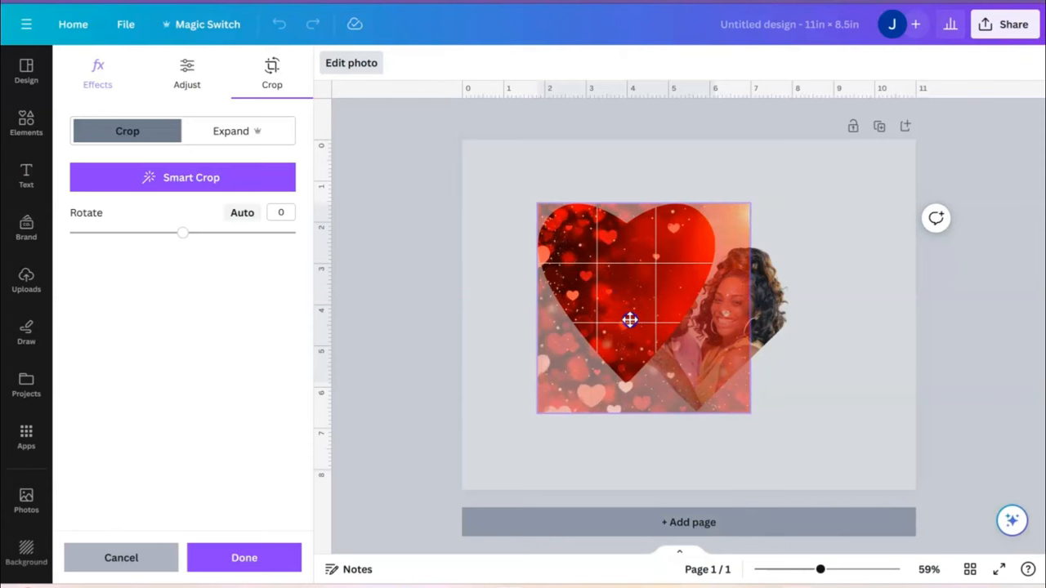
{"action": "left_click_drag", "start_coordinate": [748, 413], "coordinate": [777, 448]}
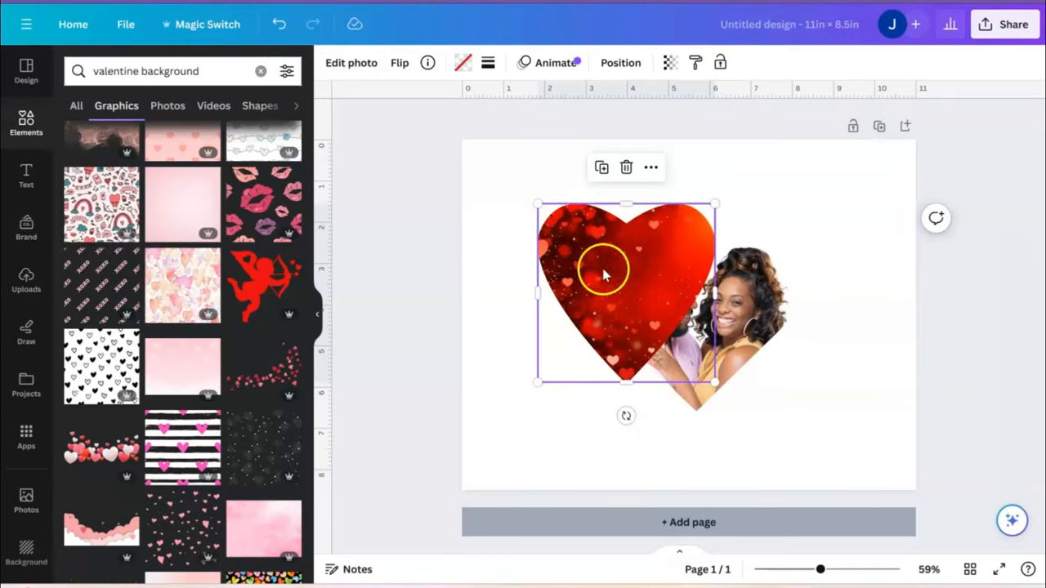
{"action": "left_click_drag", "start_coordinate": [604, 294], "coordinate": [662, 318]}
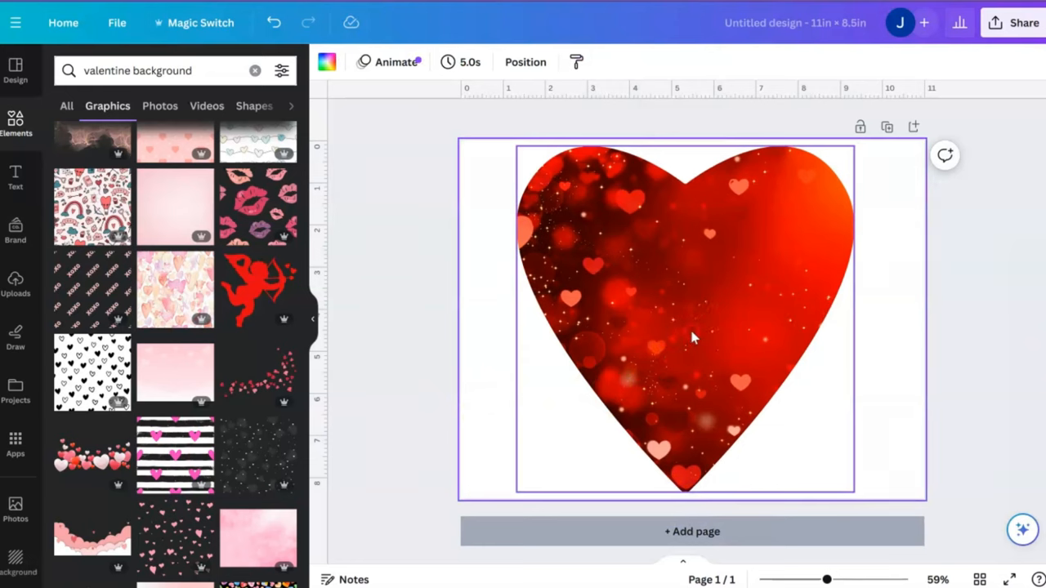
Send the red heart one layer backward behind the couple, then clear the search
{"action": "right_click", "coordinate": [693, 336]}
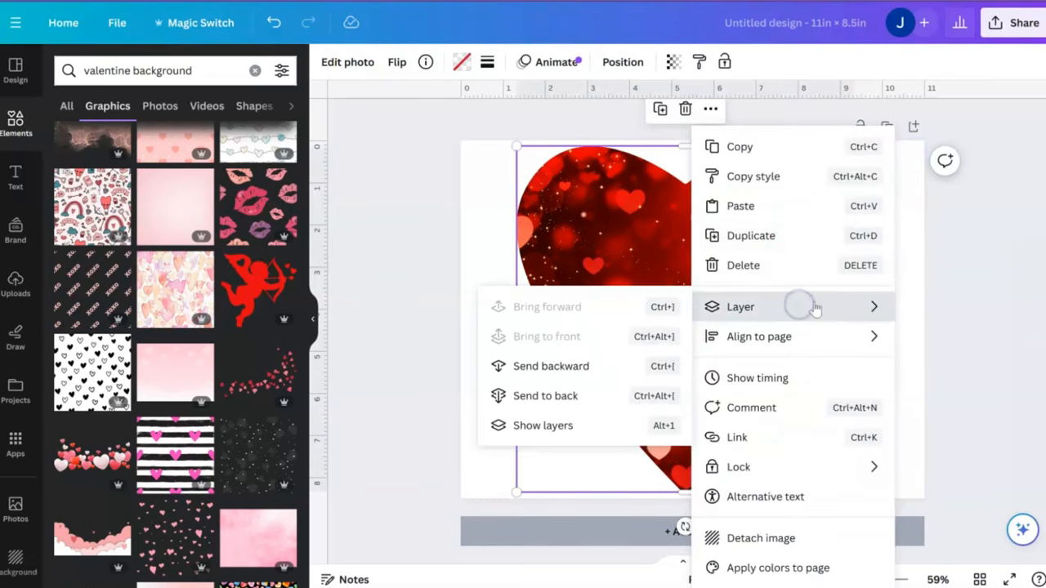
{"action": "mouse_move", "coordinate": [565, 366]}
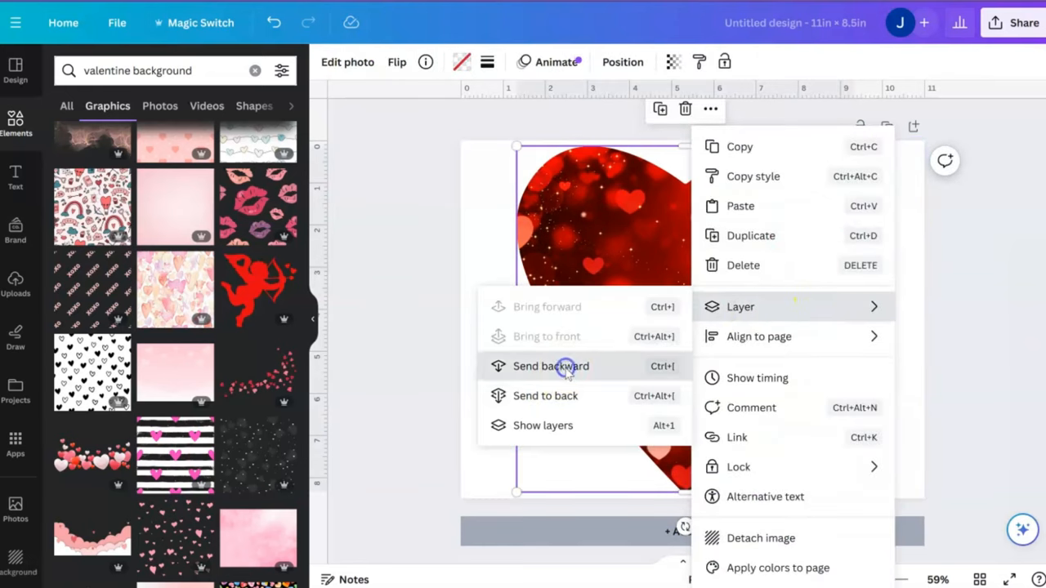
{"action": "left_click", "coordinate": [553, 366]}
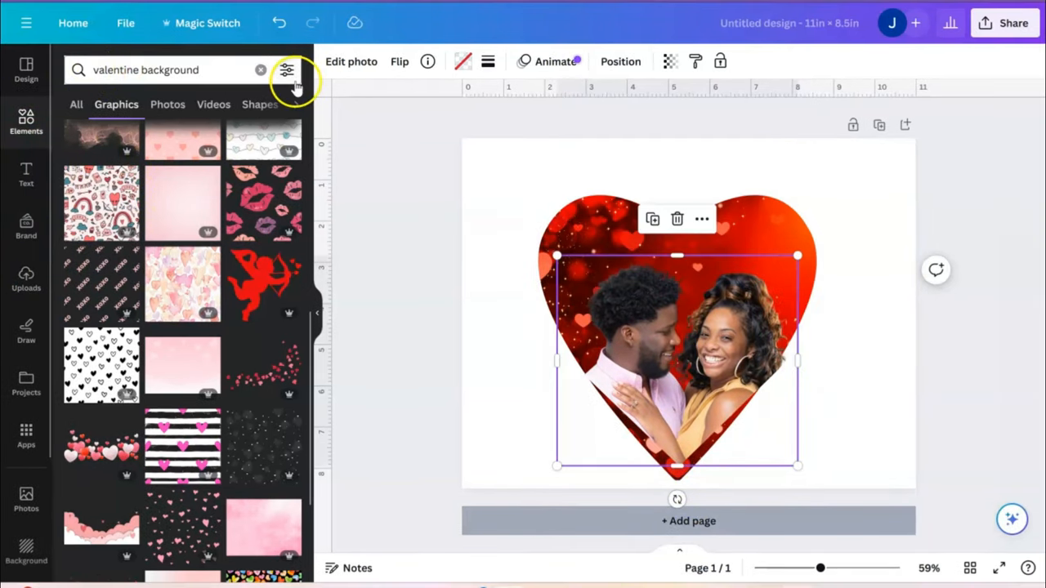
{"action": "left_click", "coordinate": [262, 69]}
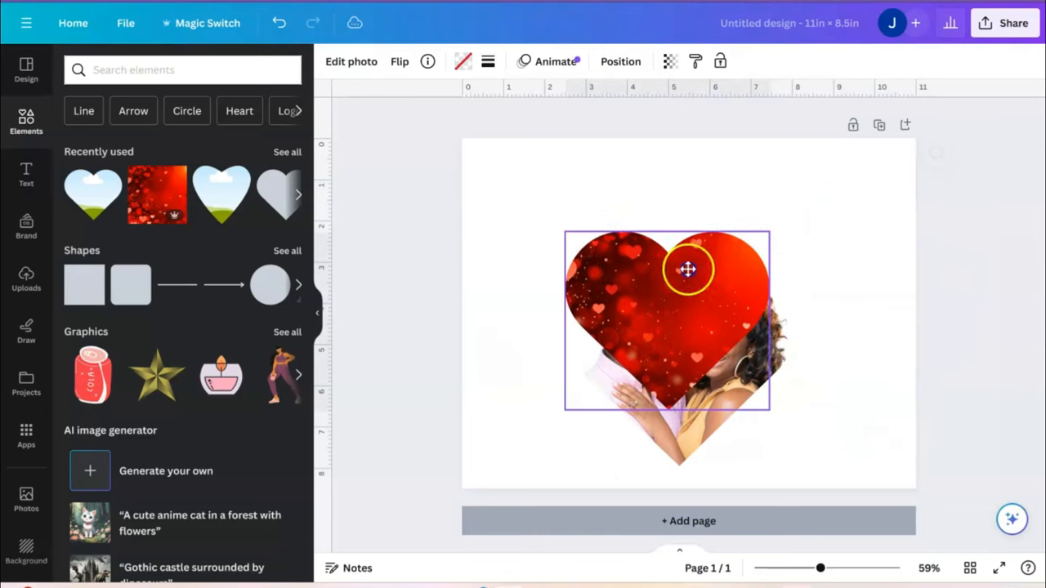
Move the heart up, then enlarge and centre the couple photo in its lower half
{"action": "left_click_drag", "start_coordinate": [688, 270], "coordinate": [676, 359]}
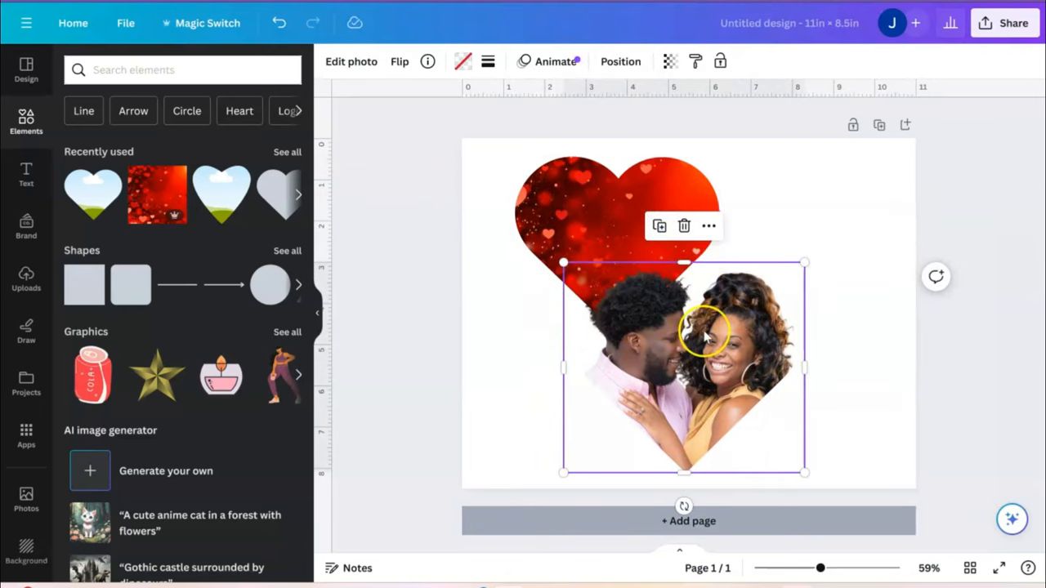
{"action": "left_click_drag", "start_coordinate": [804, 473], "coordinate": [894, 488]}
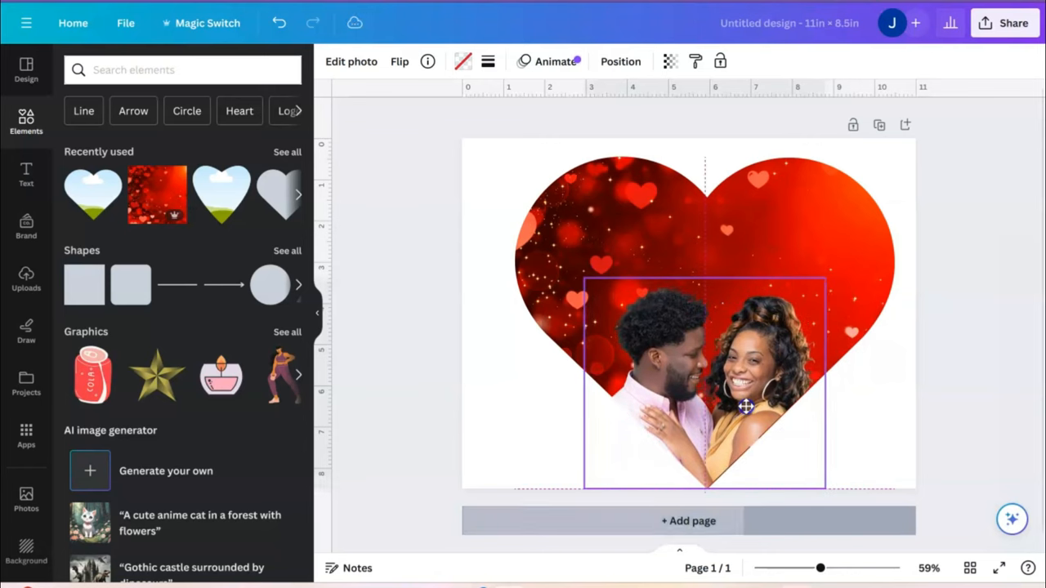
{"action": "left_click", "coordinate": [741, 408]}
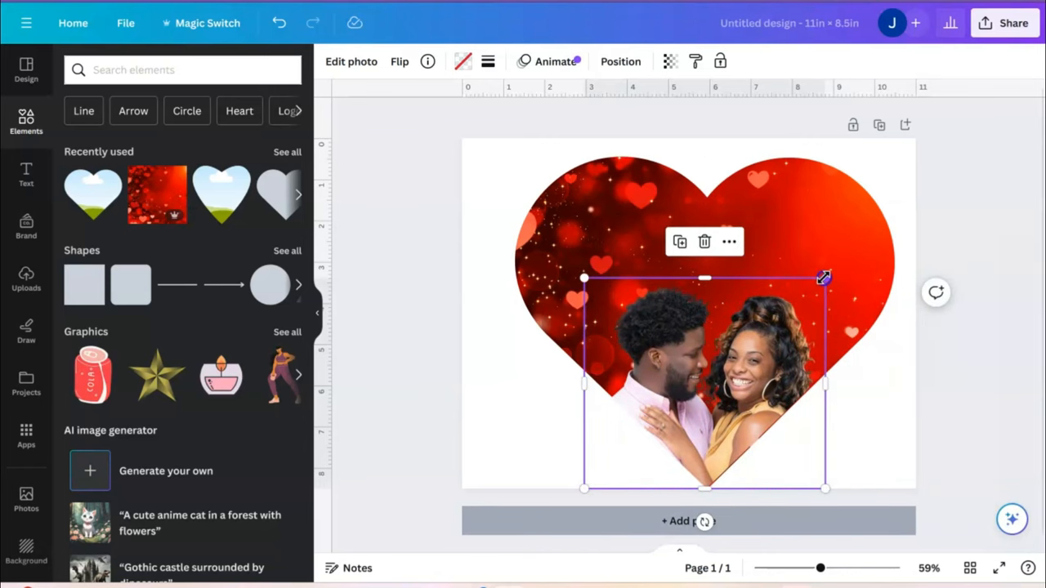
{"action": "left_click_drag", "start_coordinate": [823, 276], "coordinate": [840, 272]}
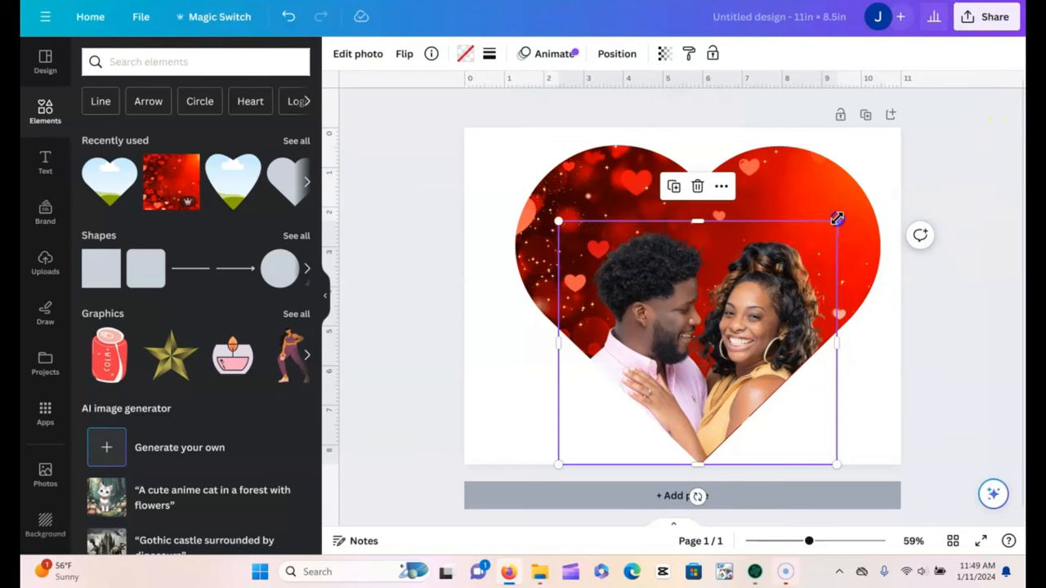
{"action": "left_click_drag", "start_coordinate": [837, 218], "coordinate": [850, 205]}
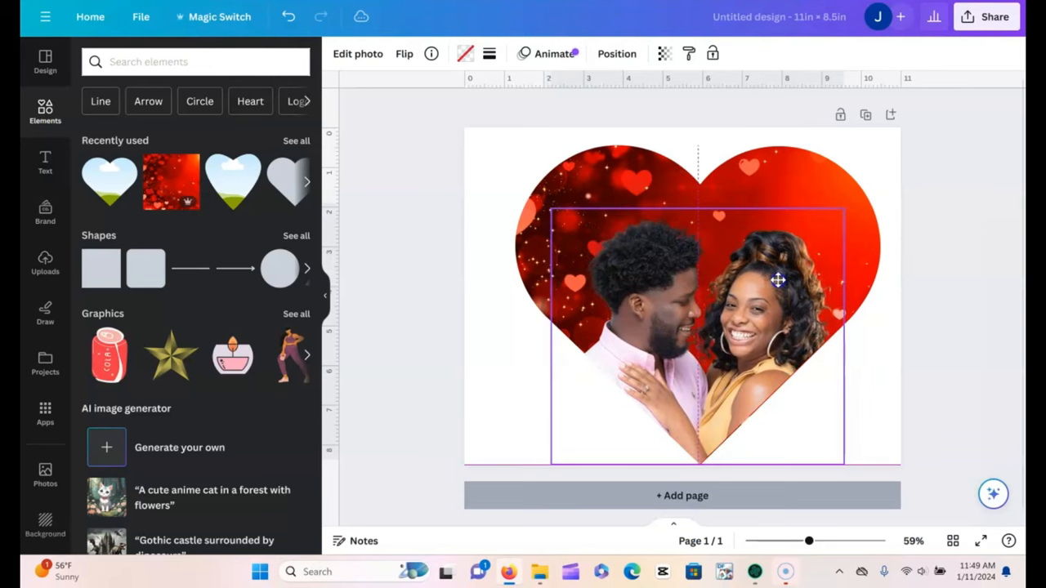
{"action": "mouse_move", "coordinate": [778, 281]}
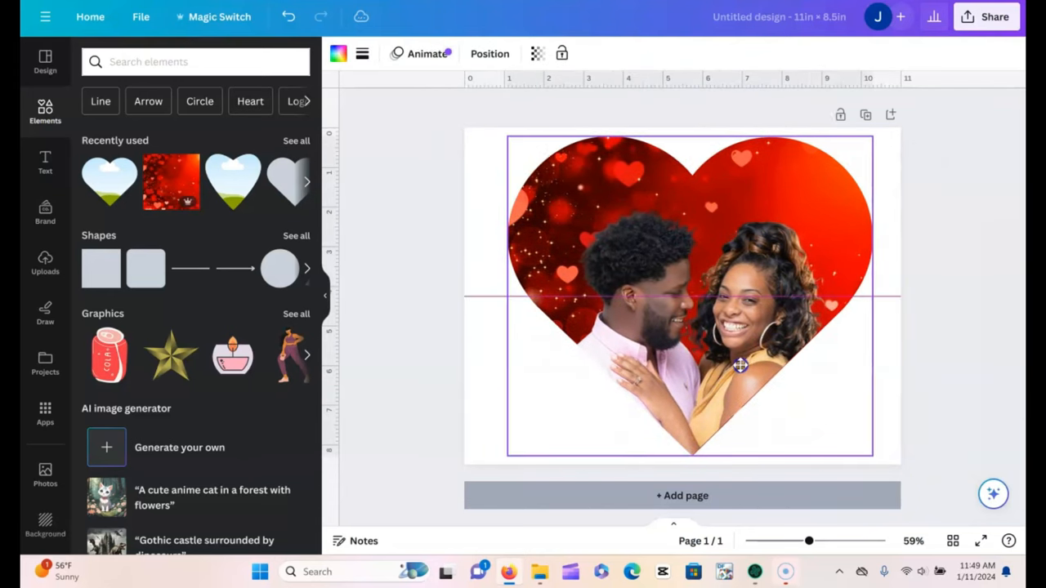
Group the heart and couple photo, then scale the group up to fill the page
{"action": "left_click", "coordinate": [742, 374]}
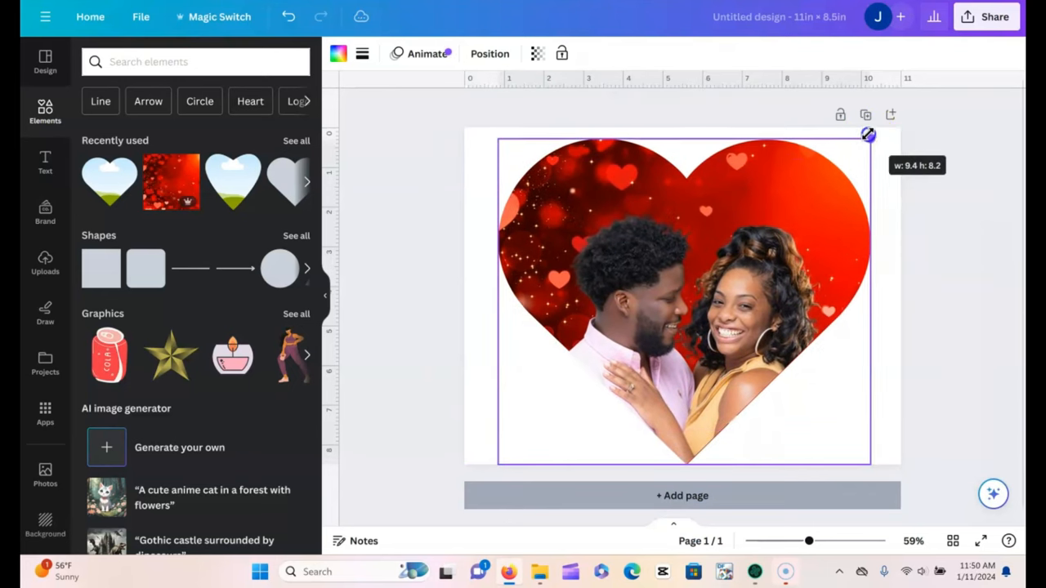
{"action": "left_click_drag", "start_coordinate": [867, 133], "coordinate": [880, 127]}
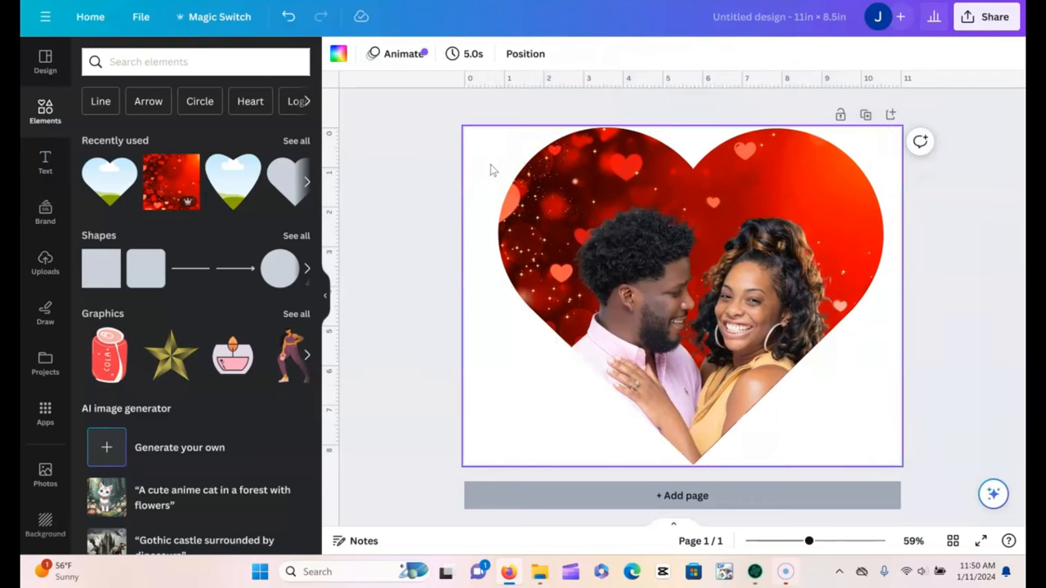
{"action": "mouse_move", "coordinate": [425, 318]}
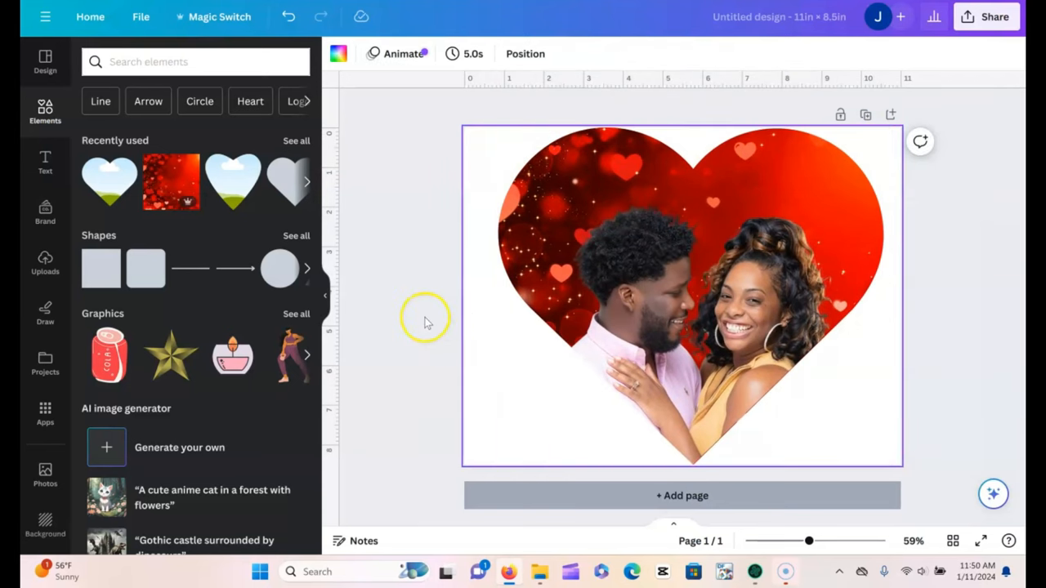
{"action": "mouse_move", "coordinate": [427, 326]}
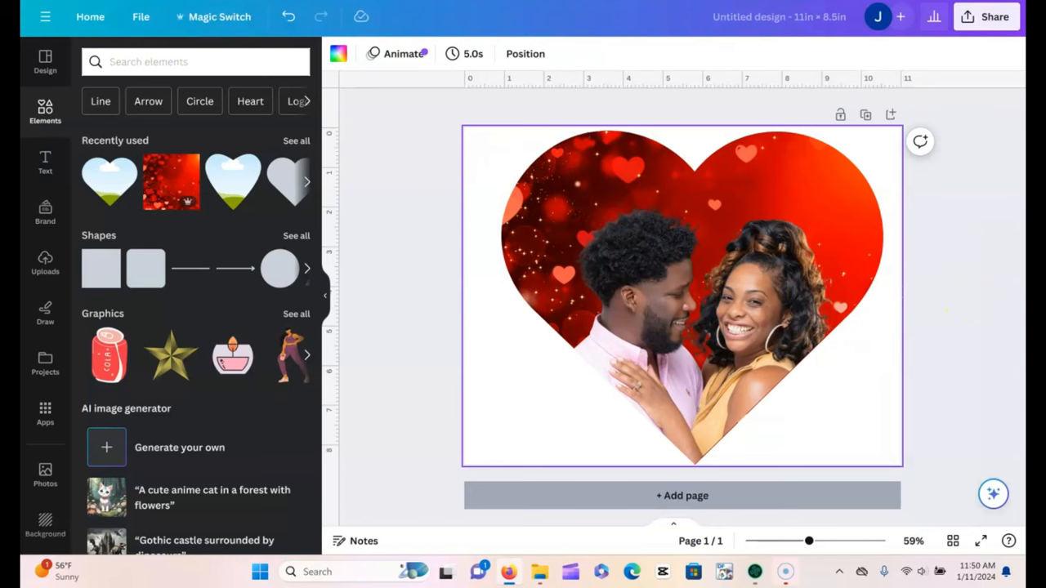
Flip the grouped heart design horizontally so the couple photo is mirrored
{"action": "left_click", "coordinate": [735, 259]}
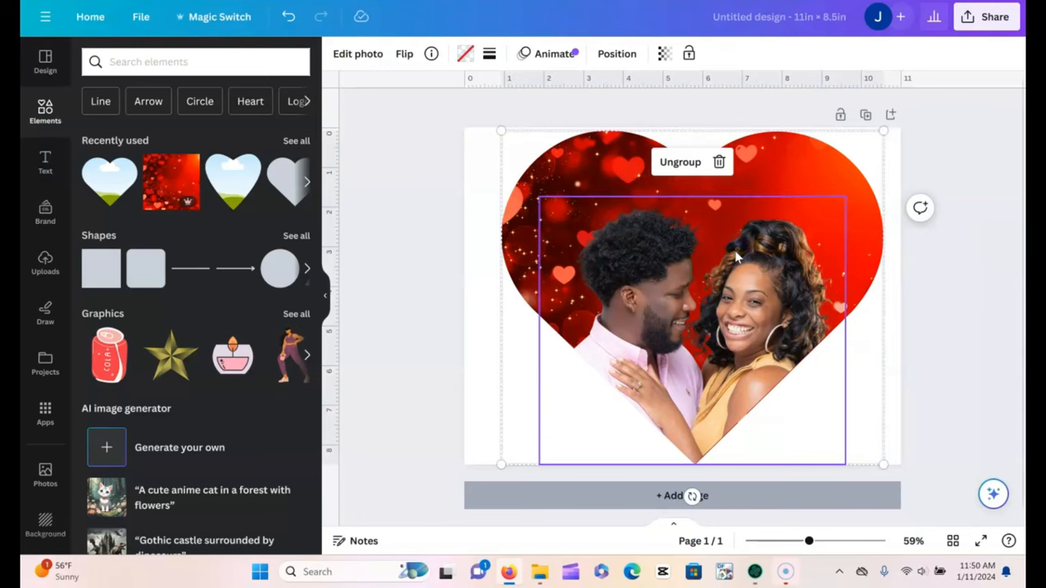
{"action": "left_click", "coordinate": [402, 52]}
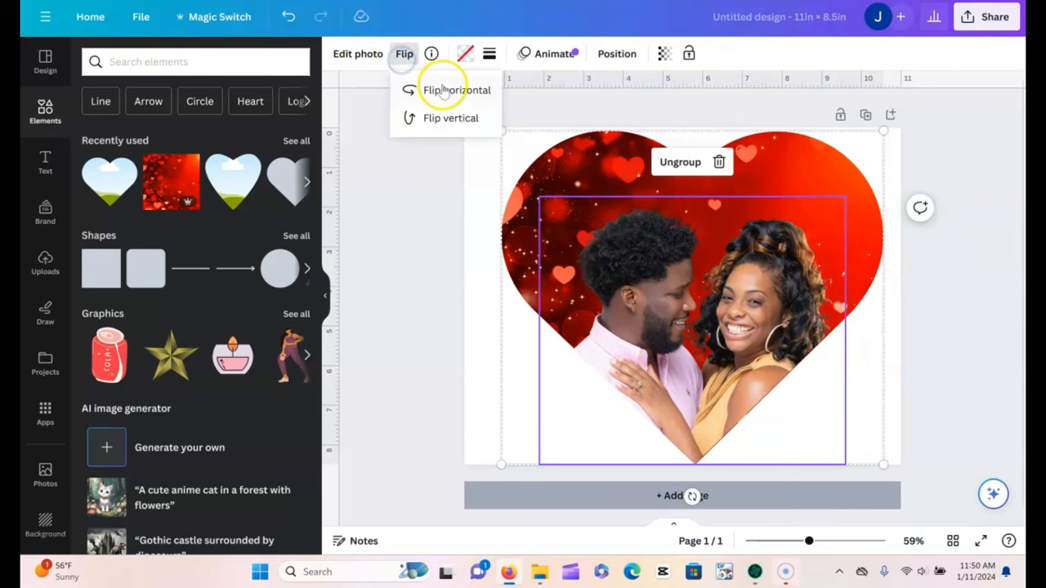
{"action": "left_click", "coordinate": [456, 89]}
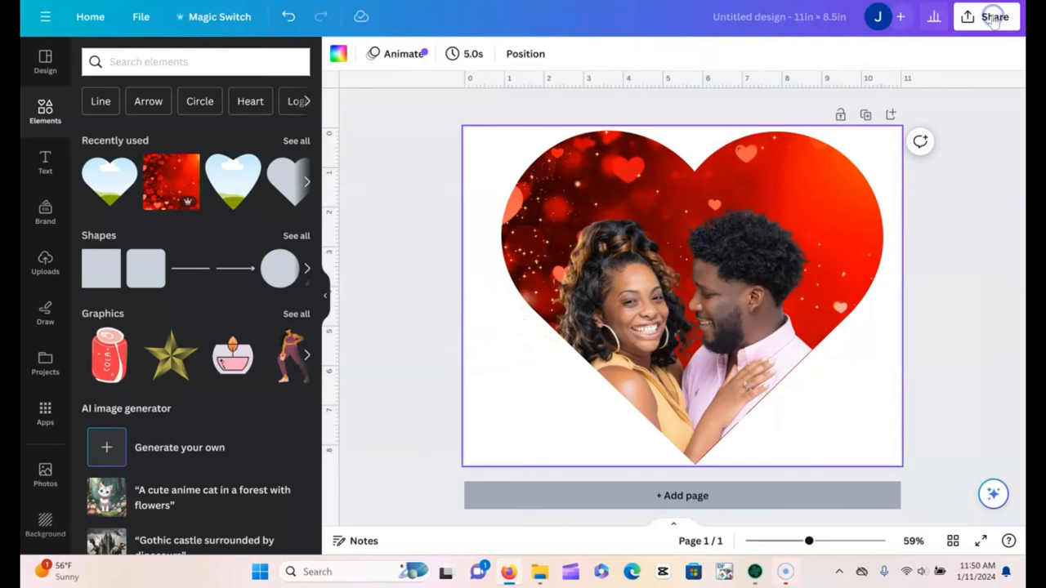
Set up a PNG download via Share with Transparent background enabled
{"action": "left_click", "coordinate": [987, 16]}
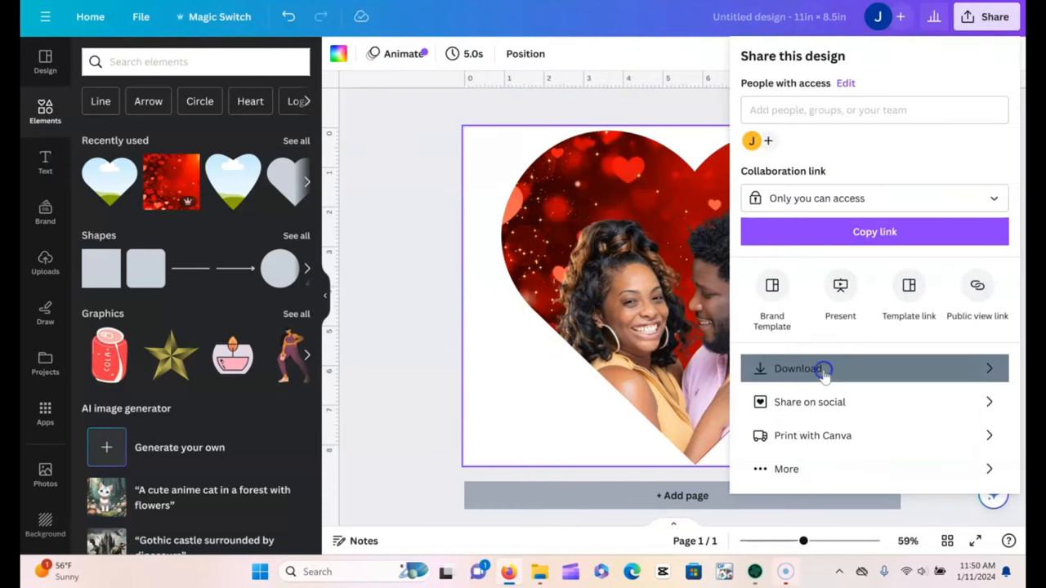
{"action": "left_click", "coordinate": [809, 369]}
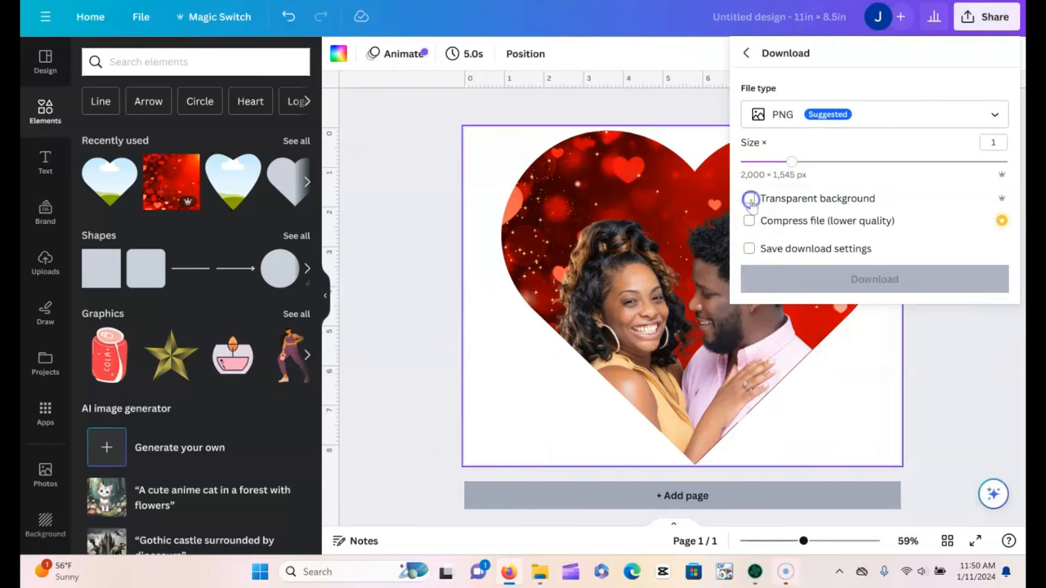
{"action": "left_click", "coordinate": [749, 198]}
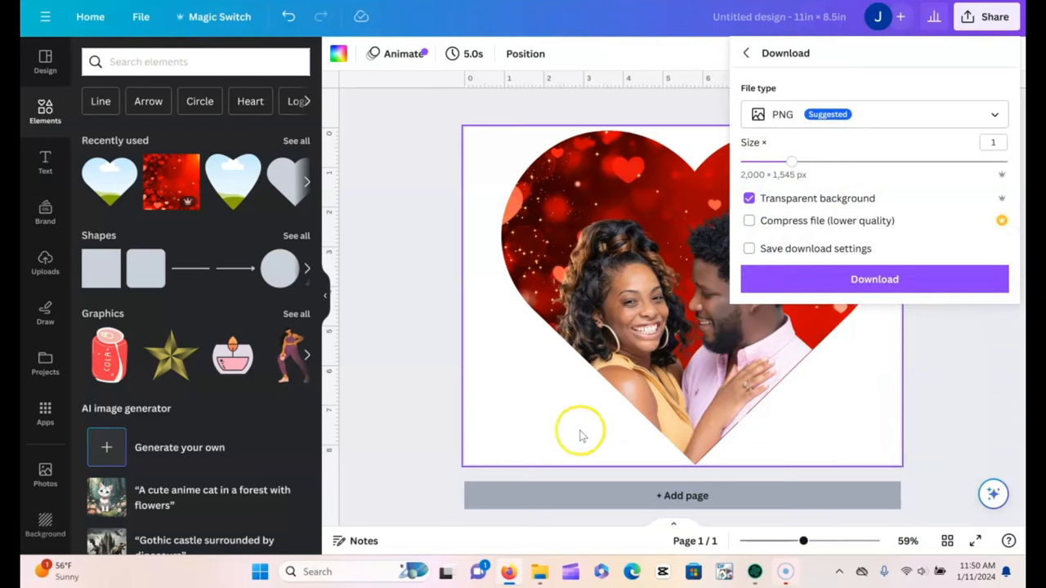